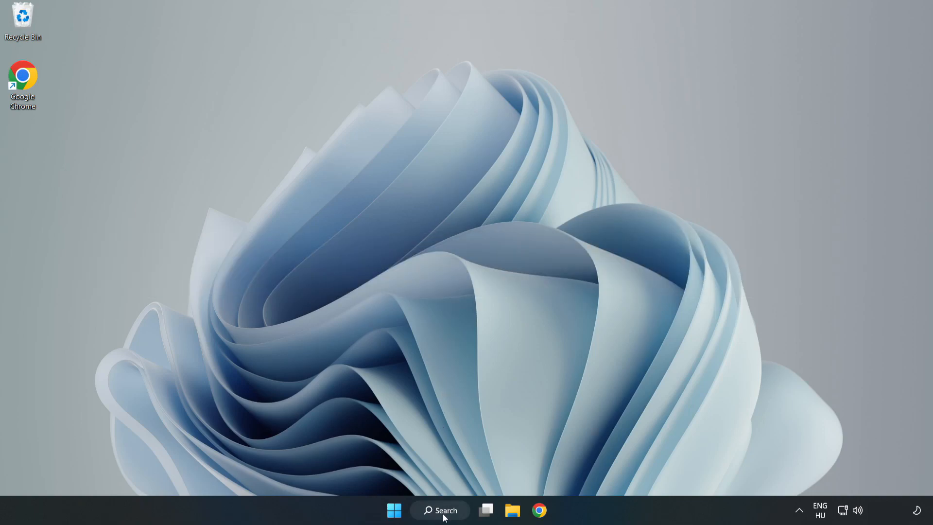
Find and launch Device Manager from Windows Search by typing 'device manager'
{"action": "left_click", "coordinate": [439, 510]}
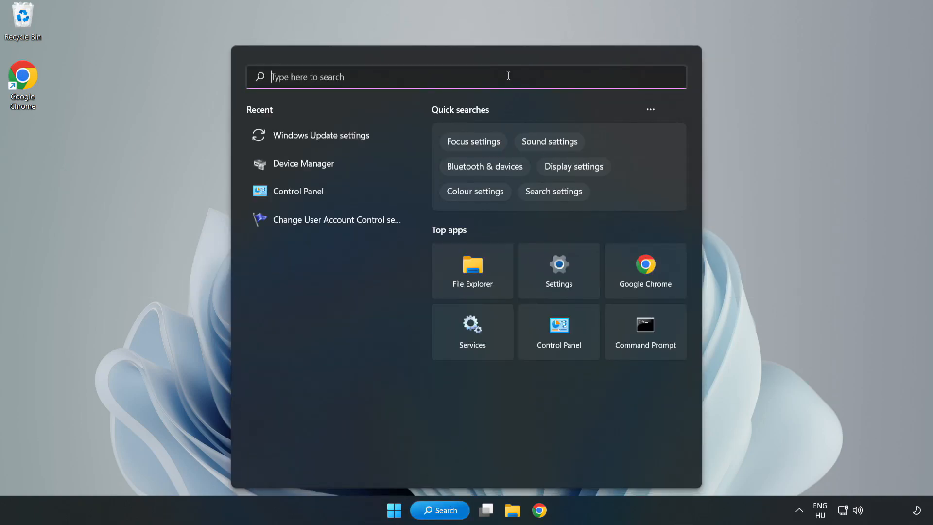
{"action": "type", "text": "device manag"}
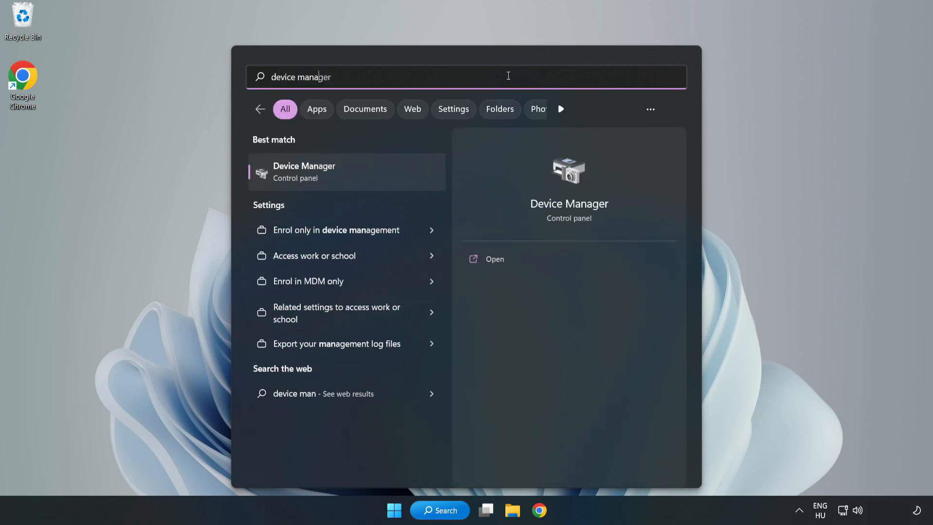
{"action": "type", "text": "er"}
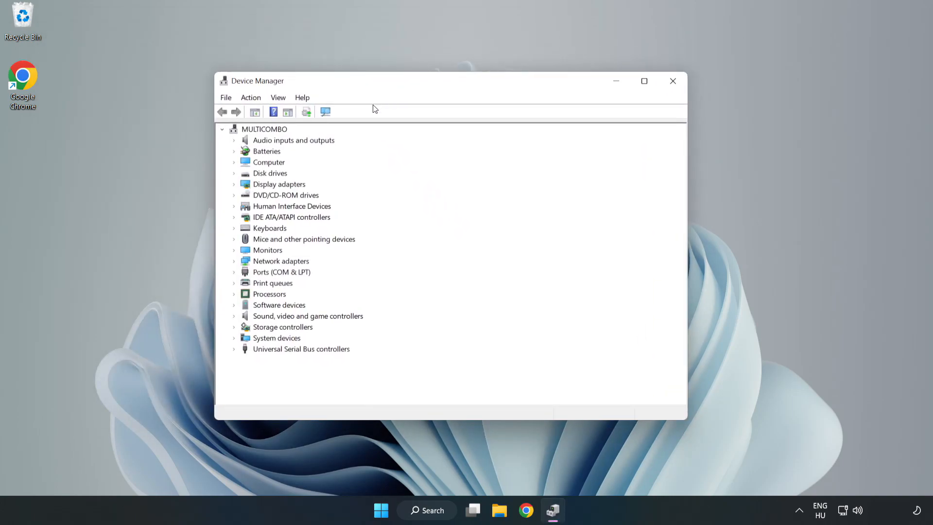
Start Update driver for the VMware SVGA 3D adapter under Display adapters
{"action": "left_click", "coordinate": [278, 184]}
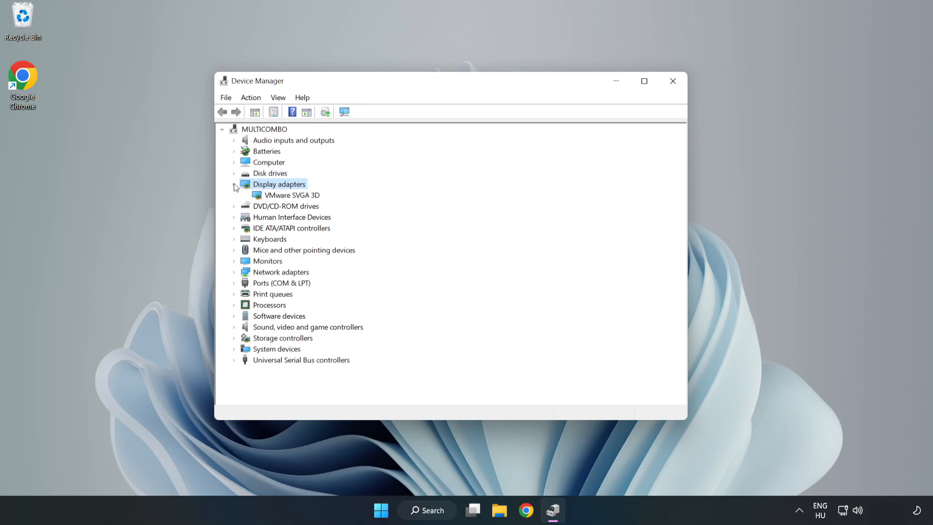
{"action": "left_click", "coordinate": [292, 195]}
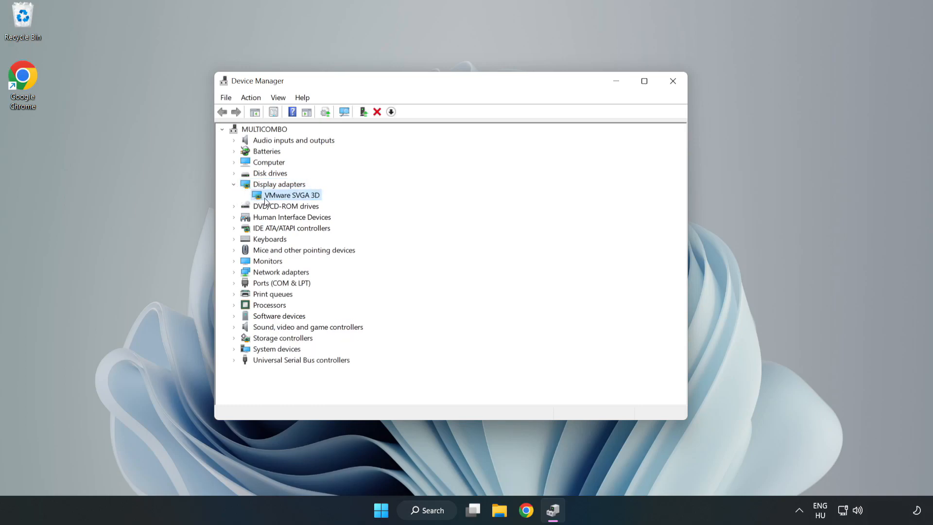
{"action": "right_click", "coordinate": [290, 194]}
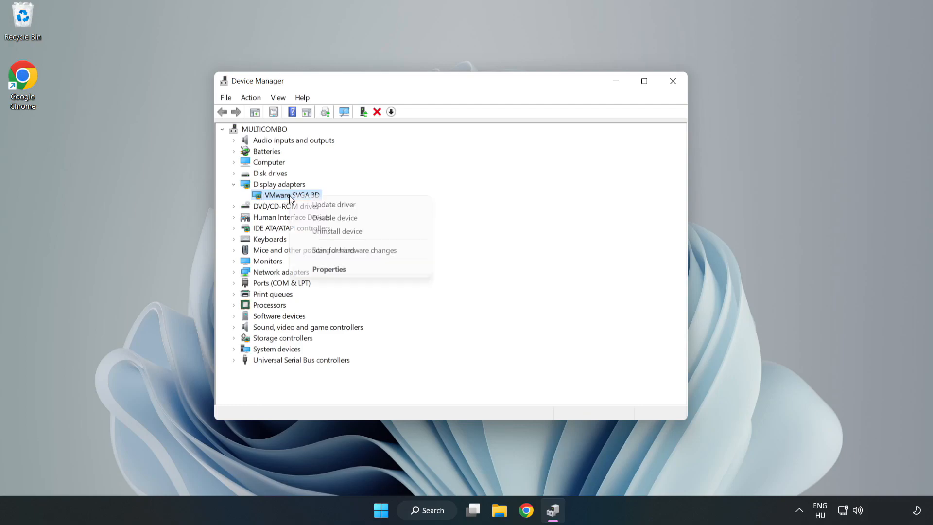
{"action": "mouse_move", "coordinate": [333, 204]}
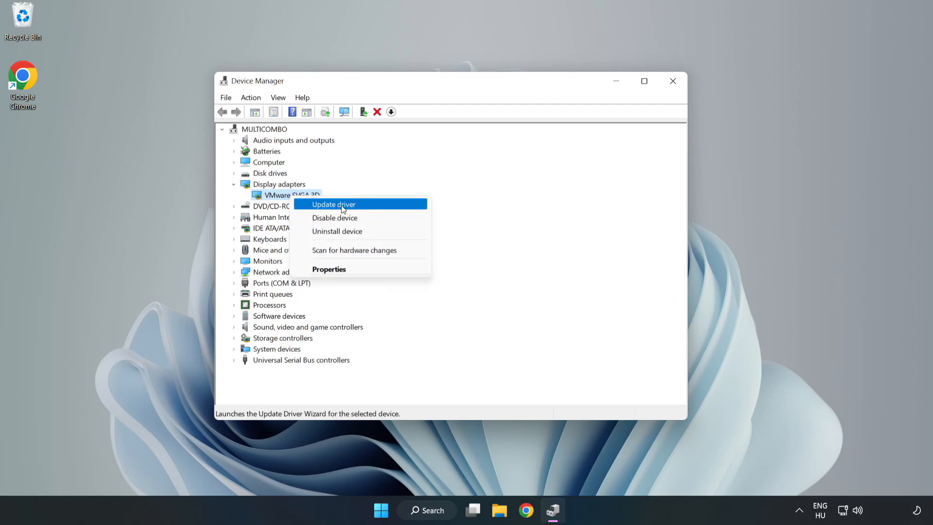
{"action": "left_click", "coordinate": [333, 204]}
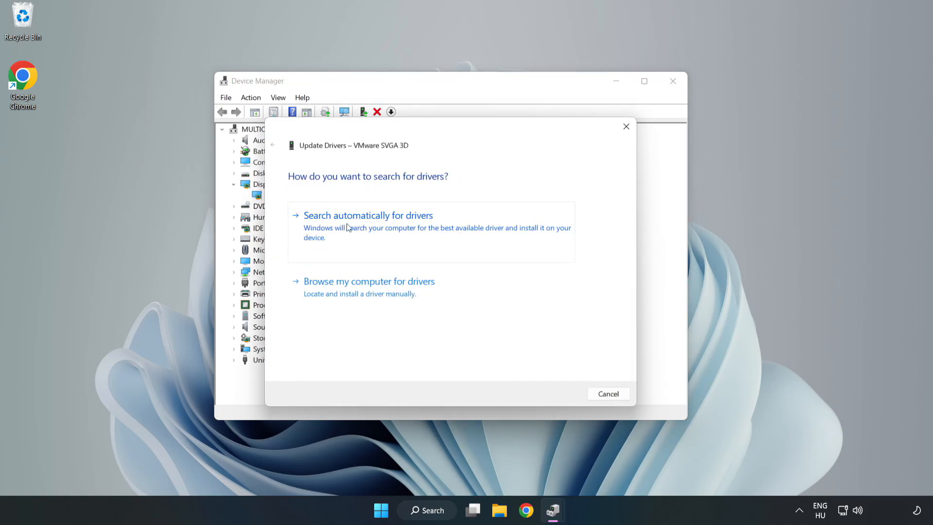
Search automatically for drivers, confirm the best driver is installed, and close Device Manager
{"action": "left_click", "coordinate": [368, 214]}
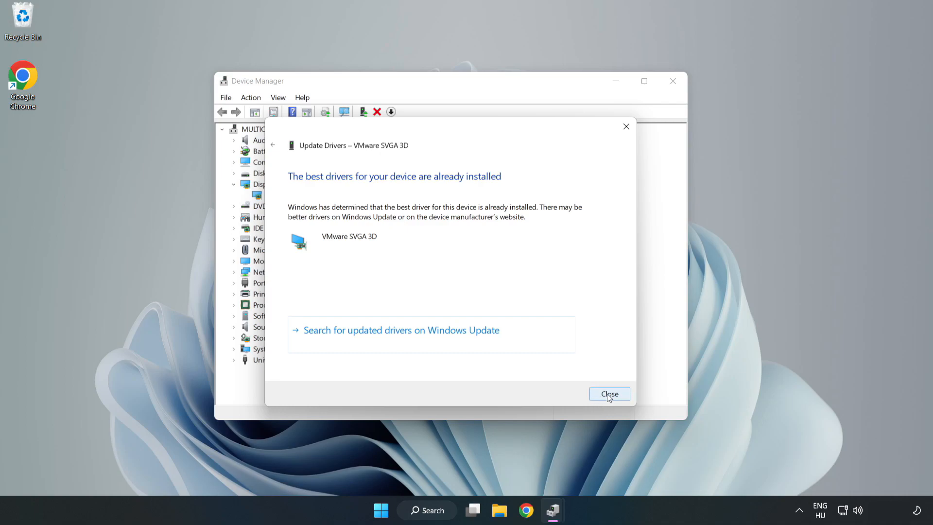
{"action": "left_click", "coordinate": [608, 394]}
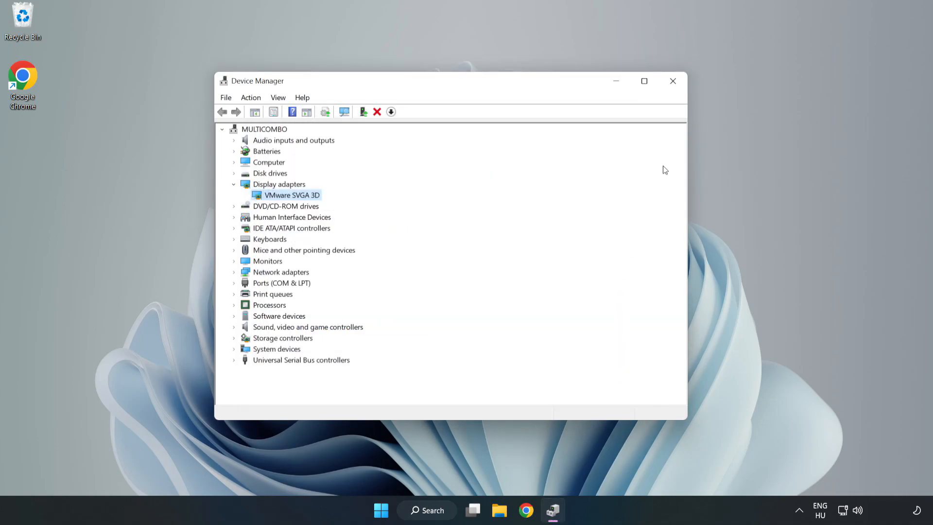
{"action": "mouse_move", "coordinate": [672, 80]}
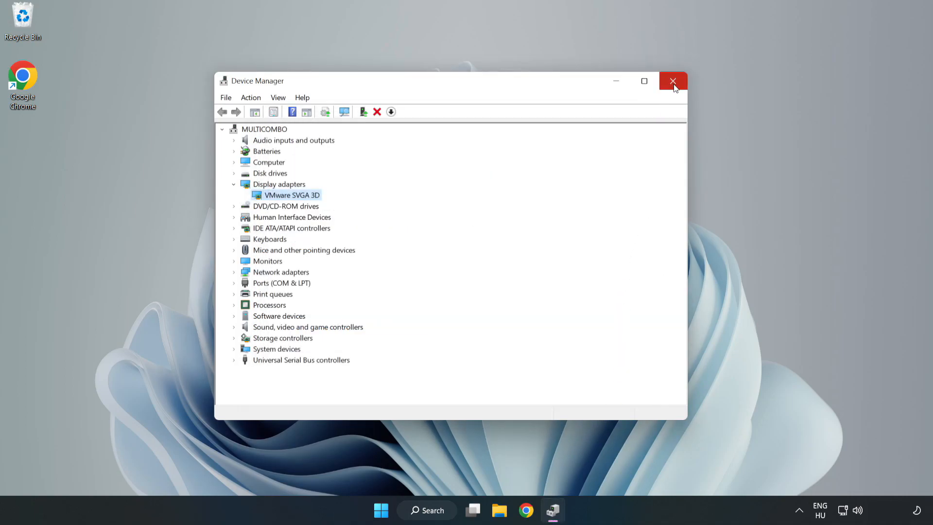
{"action": "left_click", "coordinate": [672, 81]}
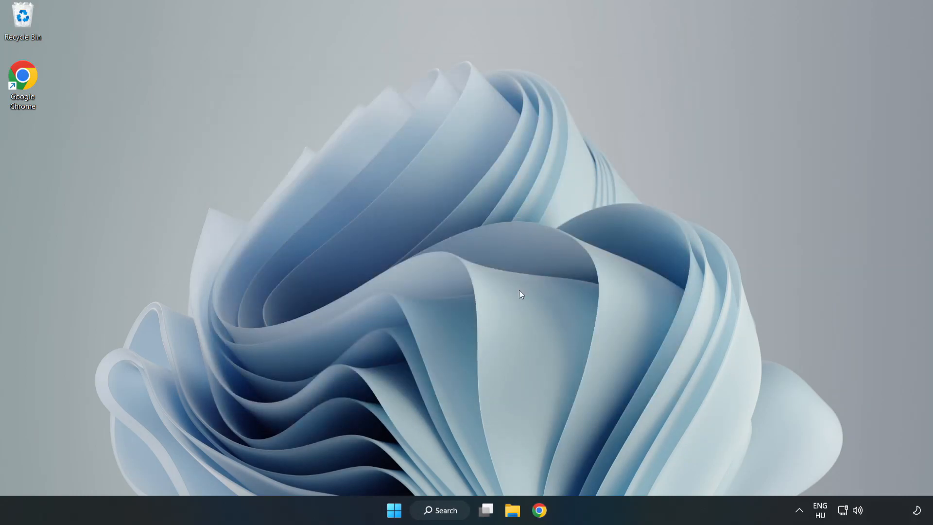
Find Windows Update settings from Windows Search by typing 'updates'
{"action": "left_click", "coordinate": [440, 510]}
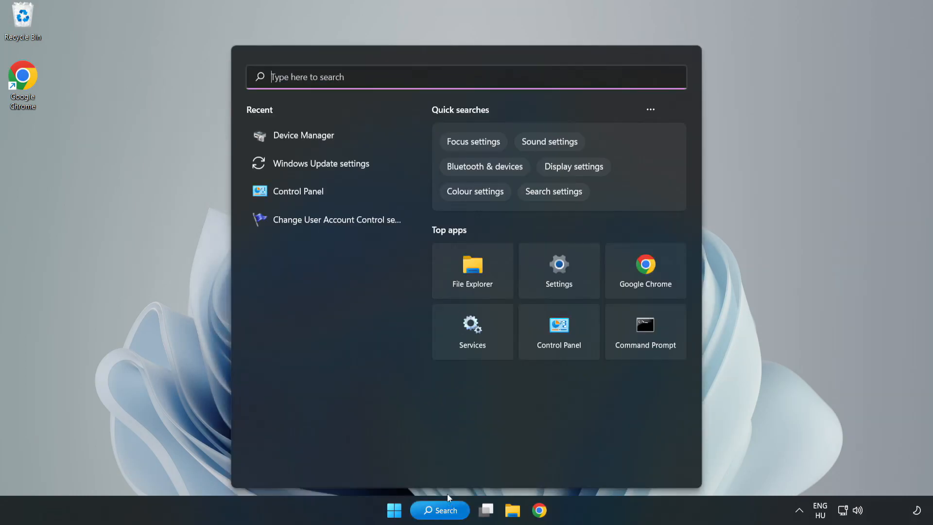
{"action": "mouse_move", "coordinate": [483, 77]}
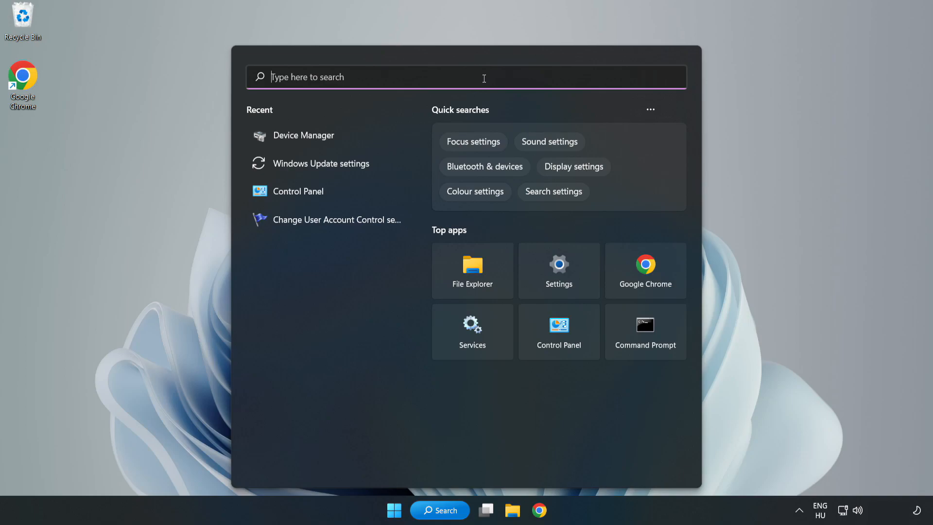
{"action": "type", "text": "updat"}
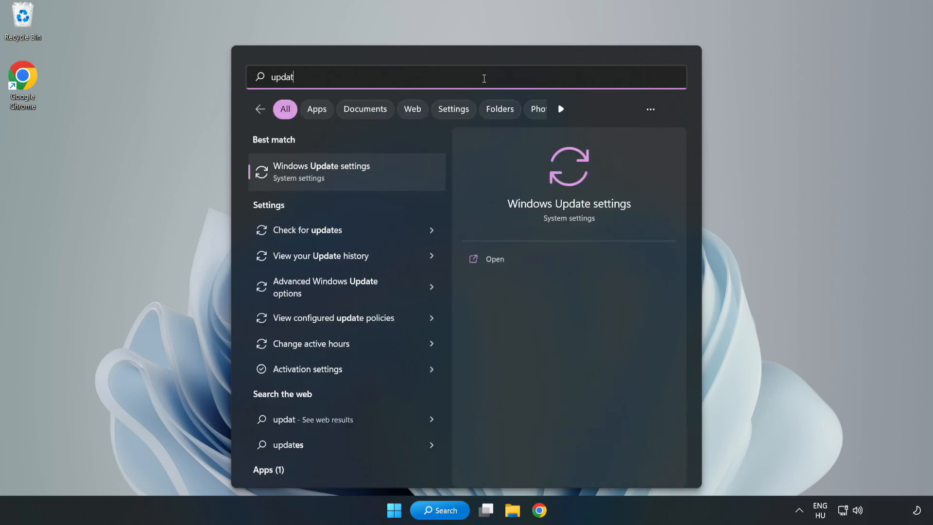
{"action": "type", "text": "es"}
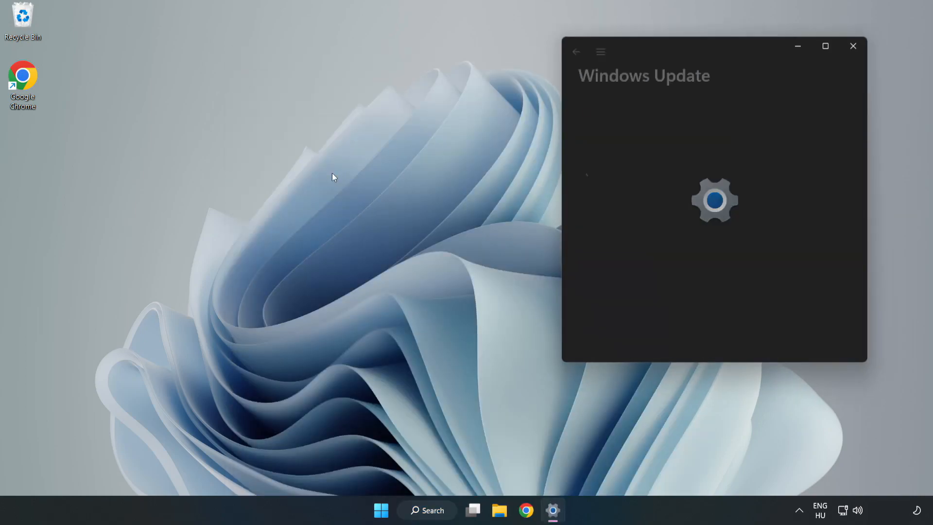
Check for Windows updates until it reports 'You're up to date', then leave Settings
{"action": "left_click", "coordinate": [825, 46]}
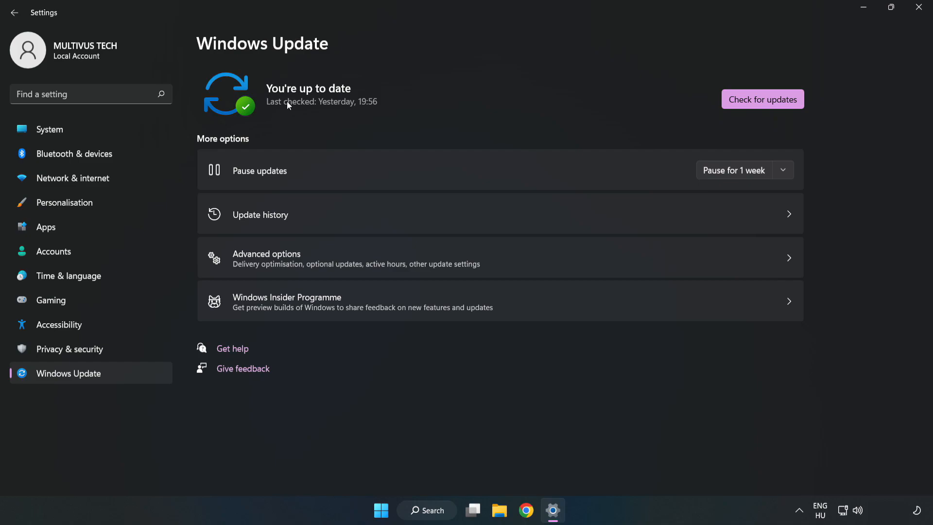
{"action": "left_click", "coordinate": [762, 99]}
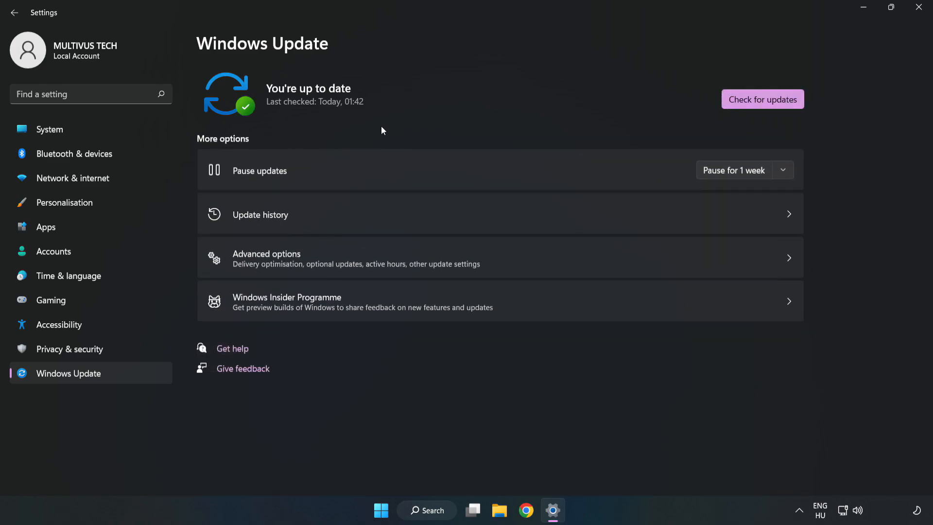
{"action": "left_click", "coordinate": [919, 7]}
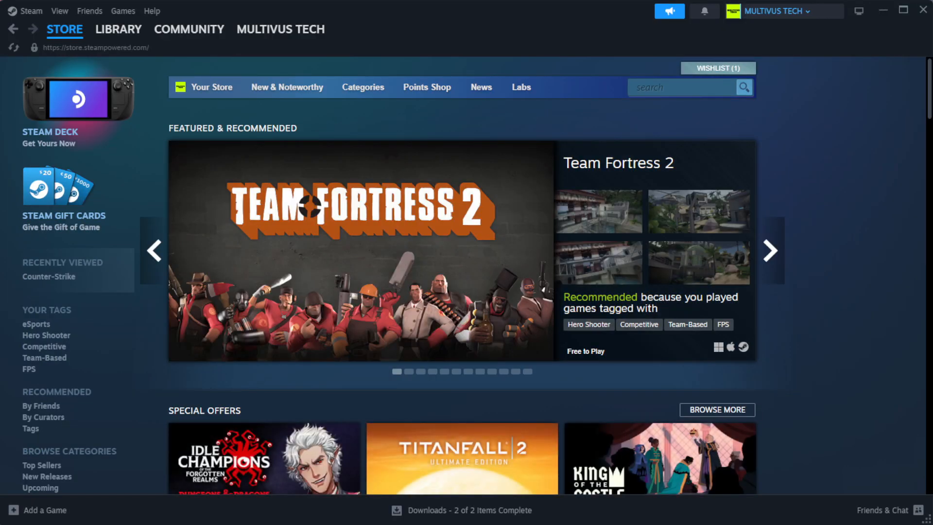
Show the Steam library and bring up options for YOUR NOT WORKING GAME under Favorites
{"action": "left_click", "coordinate": [119, 28]}
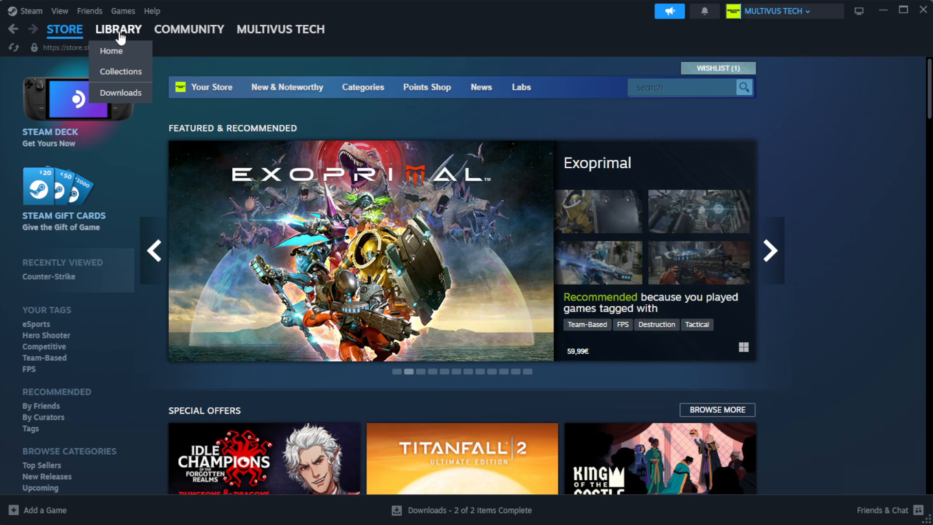
{"action": "left_click", "coordinate": [111, 50]}
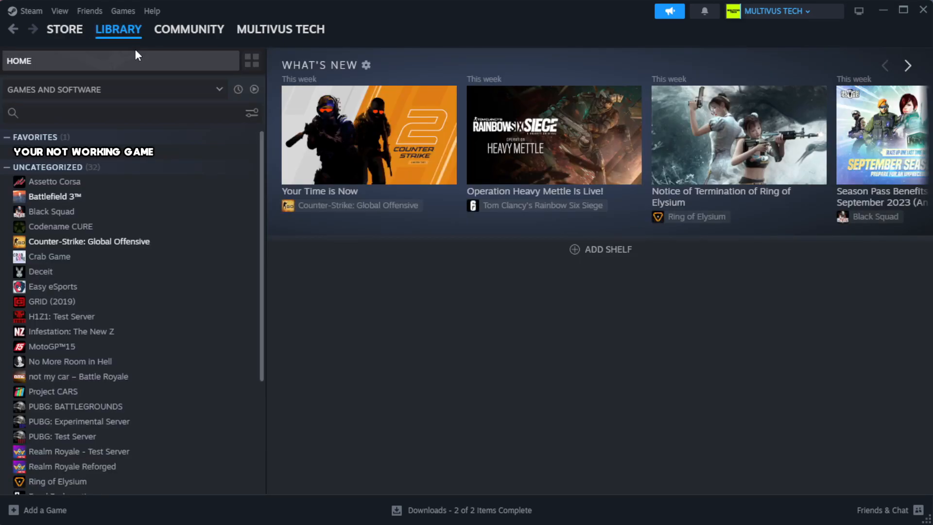
{"action": "left_click", "coordinate": [107, 113]}
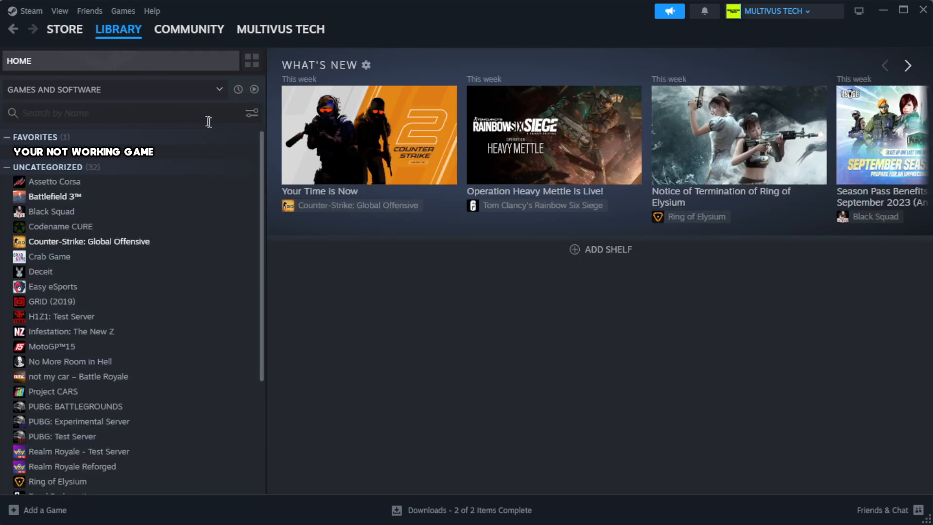
{"action": "mouse_move", "coordinate": [229, 160]}
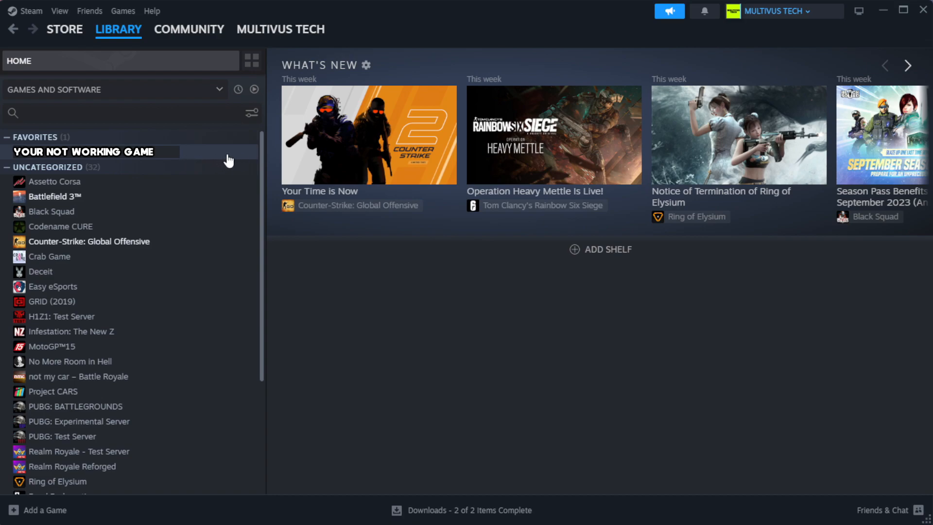
{"action": "right_click", "coordinate": [84, 152]}
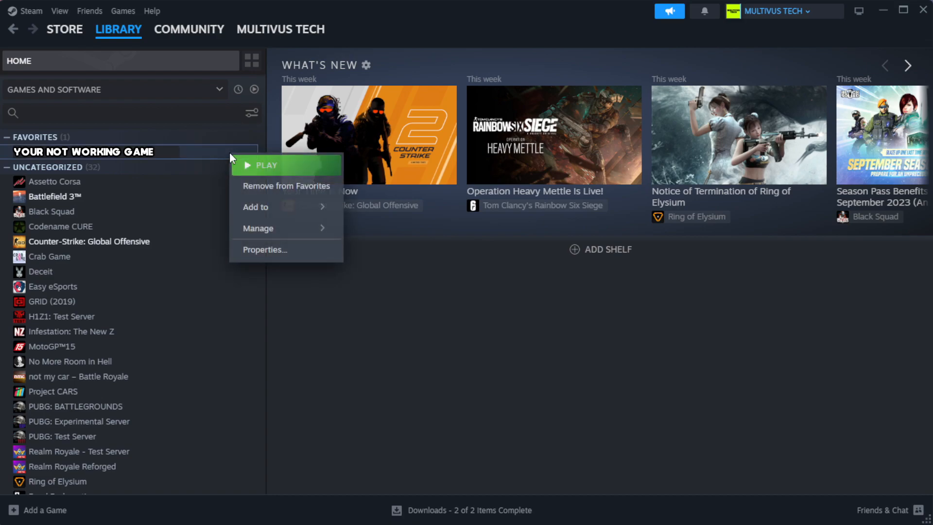
{"action": "mouse_move", "coordinate": [296, 256]}
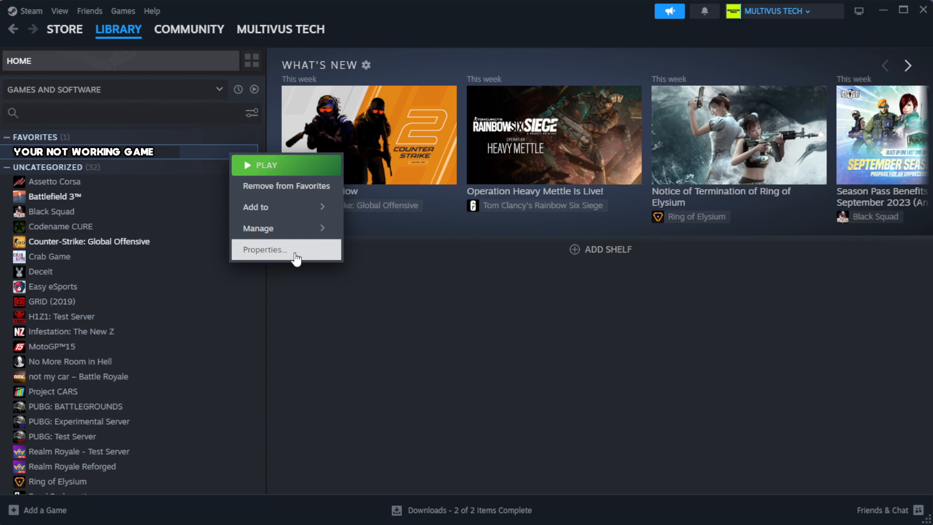
Verify integrity of game files from Properties > Installed Files, validating all 1039 files
{"action": "left_click", "coordinate": [264, 250]}
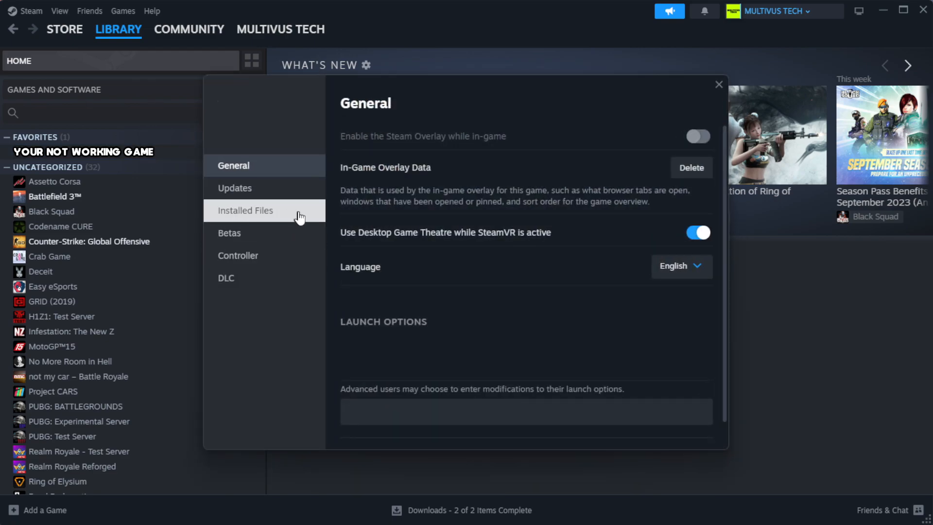
{"action": "mouse_move", "coordinate": [305, 221]}
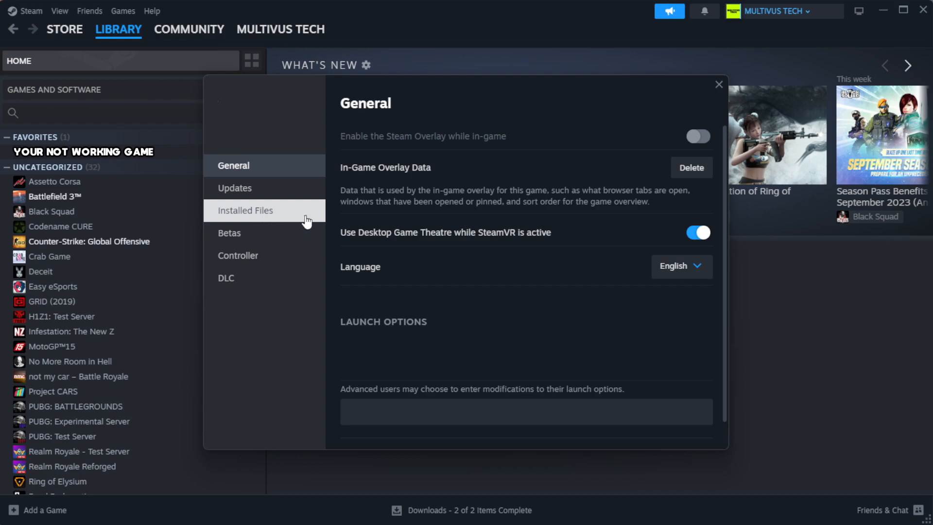
{"action": "left_click", "coordinate": [245, 210]}
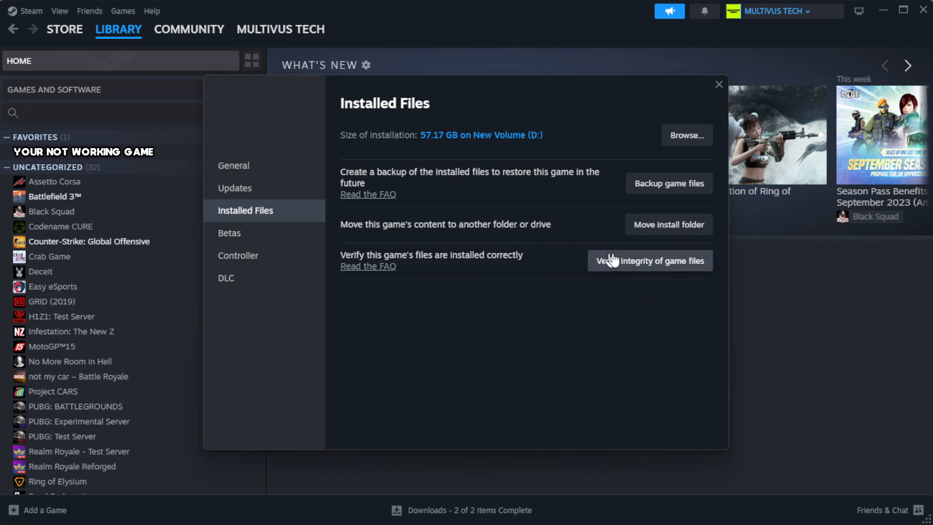
{"action": "mouse_move", "coordinate": [653, 269]}
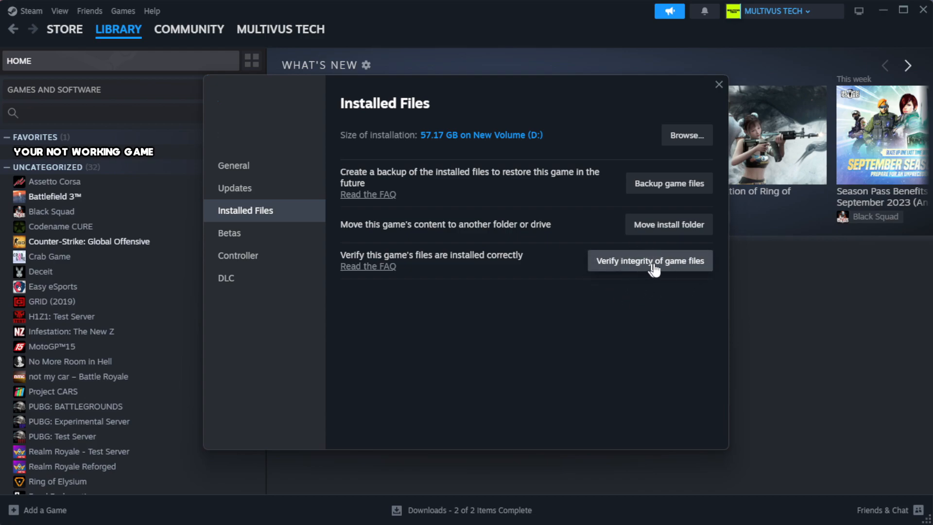
{"action": "left_click", "coordinate": [649, 260]}
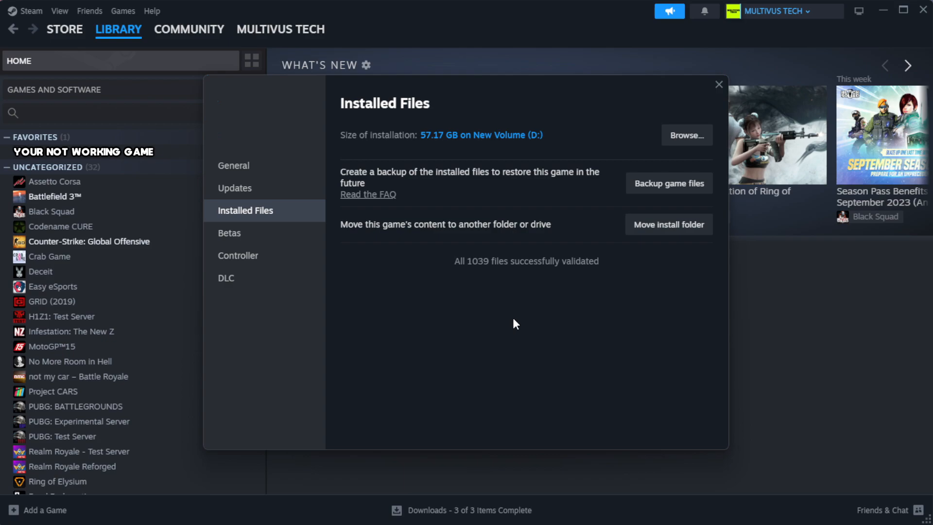
{"action": "mouse_move", "coordinate": [529, 287]}
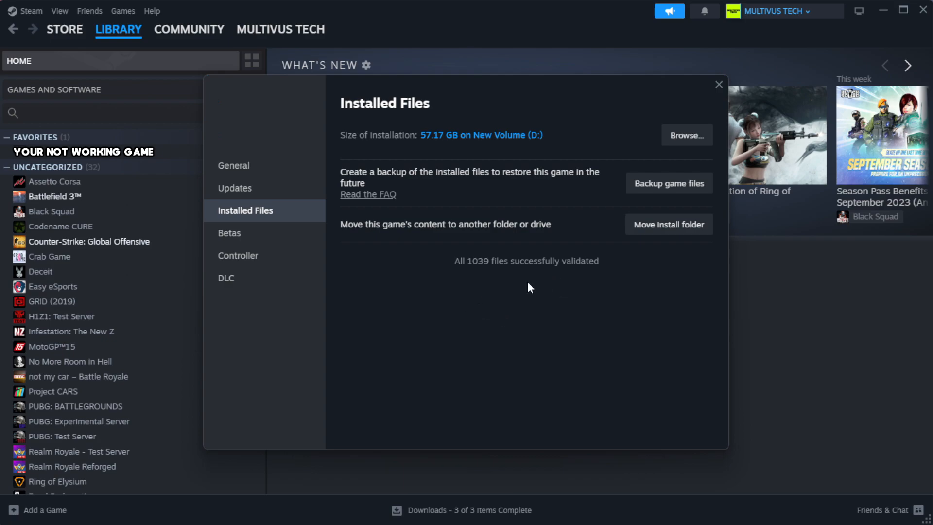
{"action": "mouse_move", "coordinate": [686, 135]}
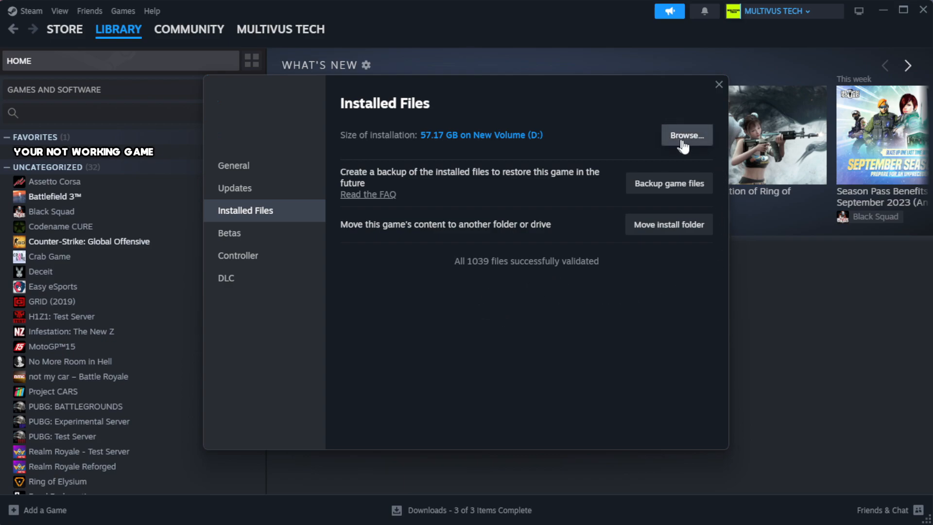
Browse to the install folder and show Properties of the YOUR NOT WORKING GAME shortcut
{"action": "left_click", "coordinate": [685, 135]}
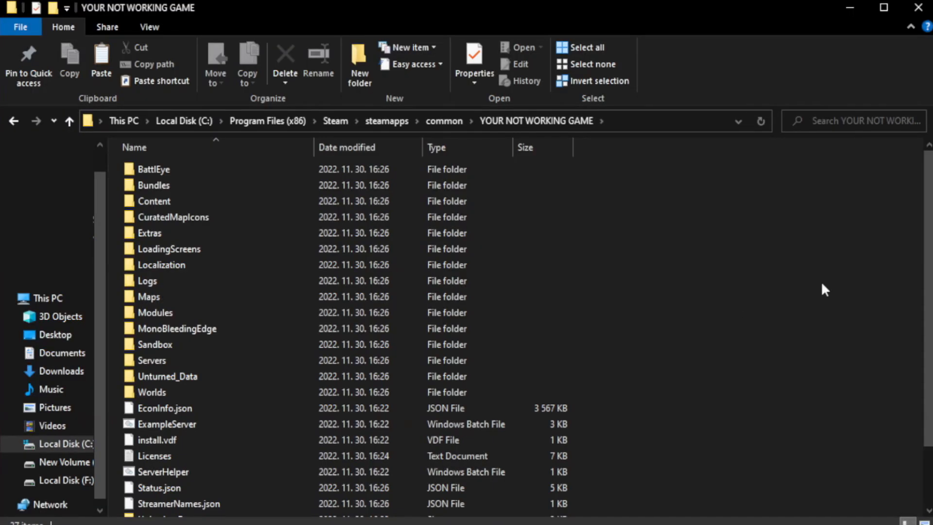
{"action": "scroll", "scroll_direction": "down", "scroll_amount": 3}
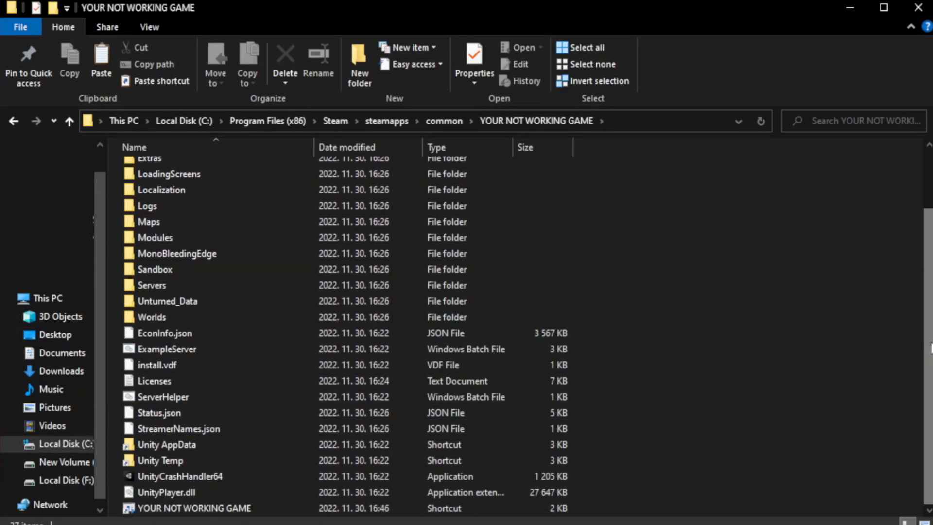
{"action": "left_click", "coordinate": [194, 507]}
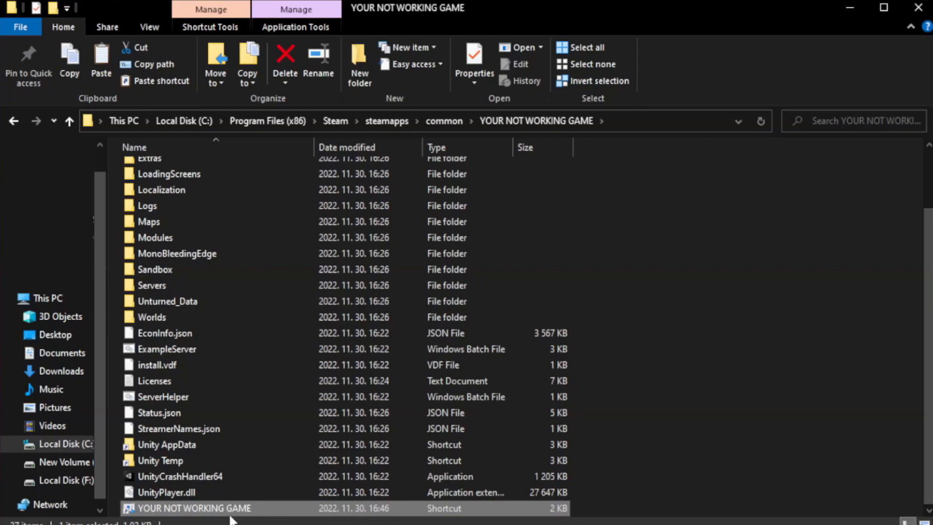
{"action": "right_click", "coordinate": [193, 507]}
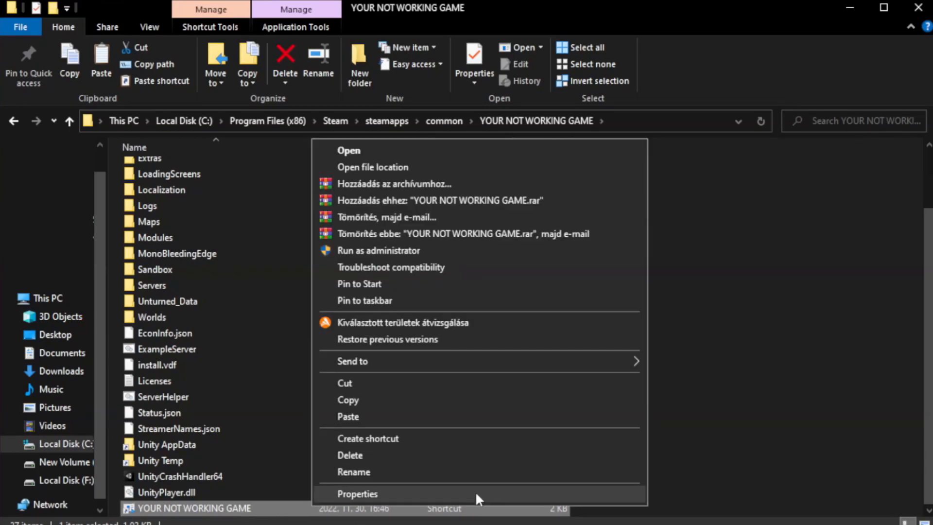
{"action": "left_click", "coordinate": [357, 494]}
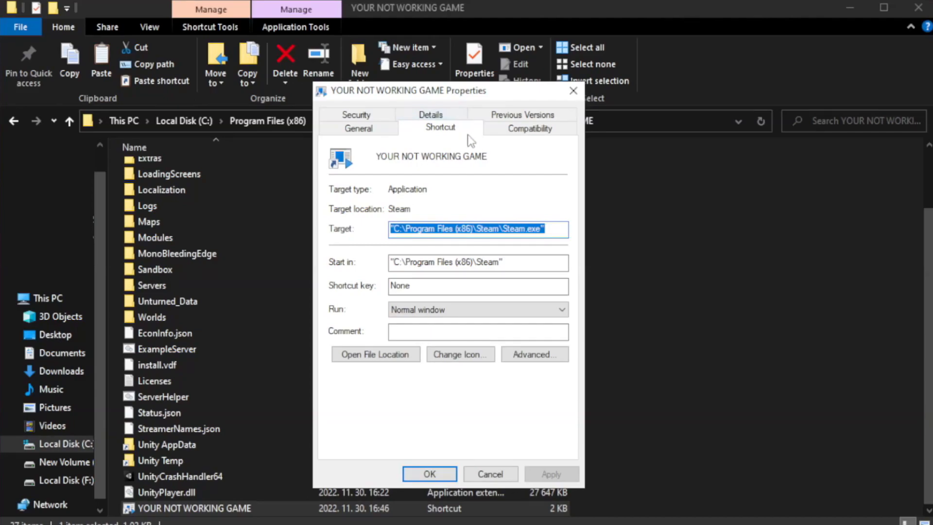
{"action": "mouse_move", "coordinate": [529, 128]}
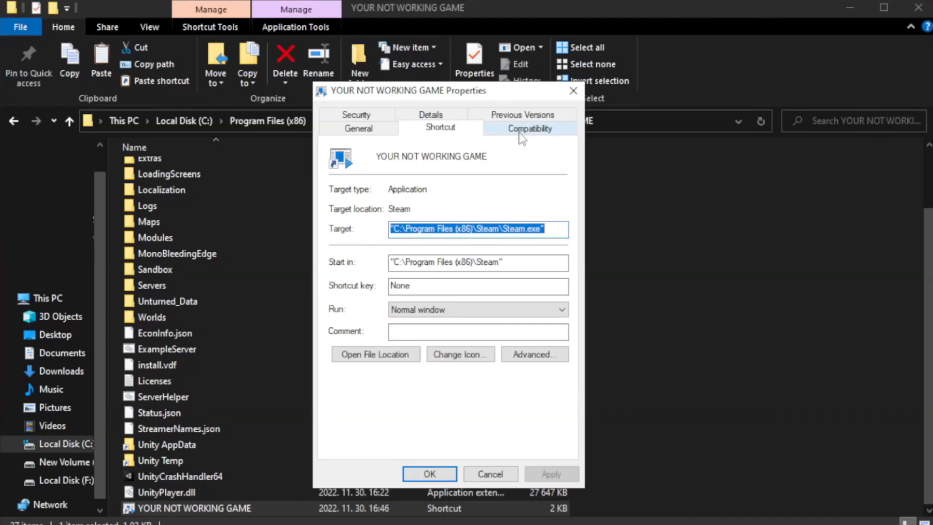
Enable Windows 8 compatibility mode, disable fullscreen optimizations, run as administrator, apply, and close Explorer
{"action": "left_click", "coordinate": [528, 127]}
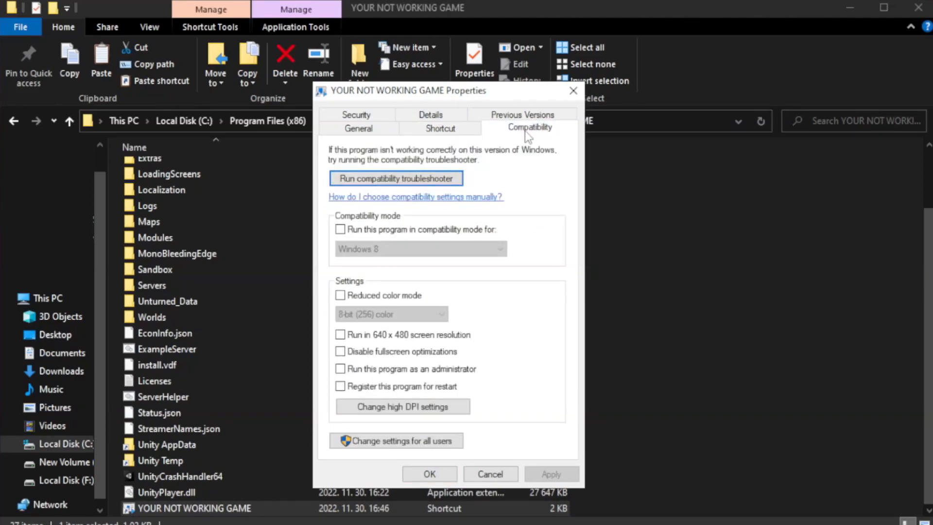
{"action": "mouse_move", "coordinate": [392, 248]}
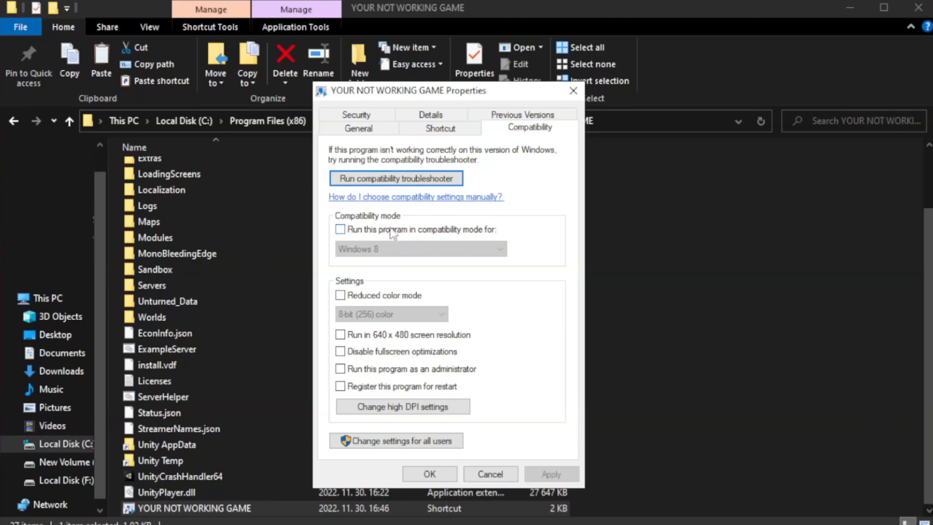
{"action": "left_click", "coordinate": [340, 230]}
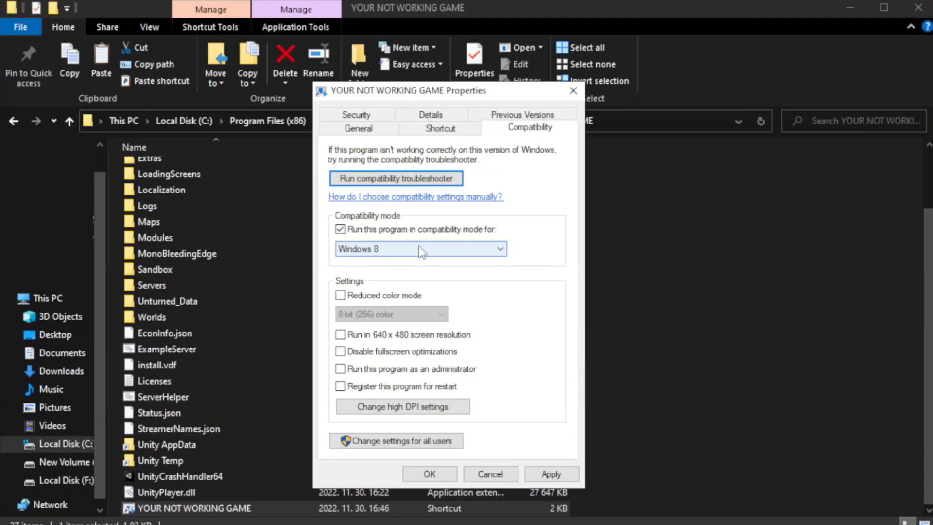
{"action": "left_click", "coordinate": [420, 249]}
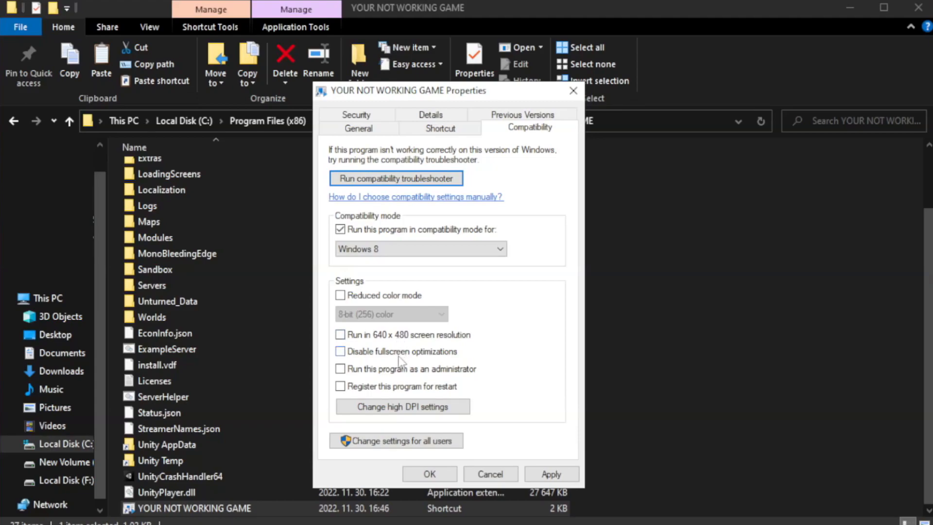
{"action": "mouse_move", "coordinate": [364, 359]}
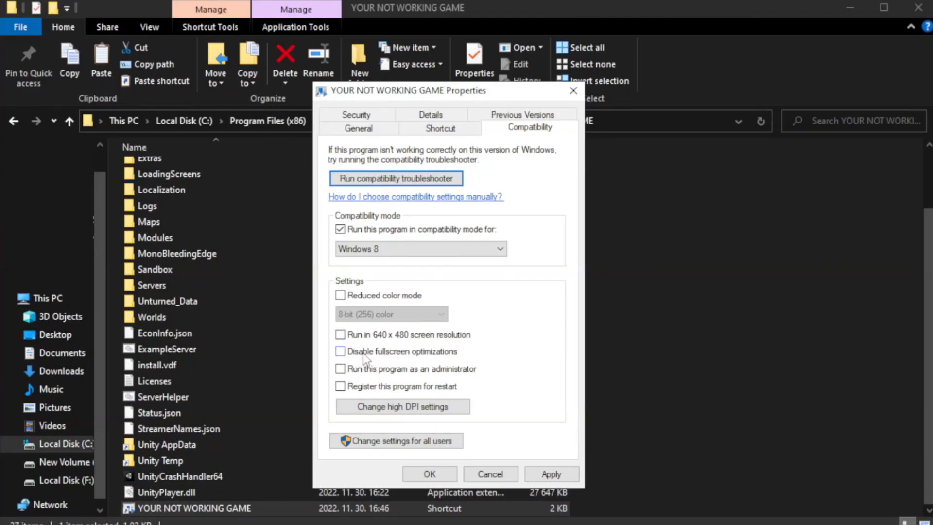
{"action": "left_click", "coordinate": [340, 351]}
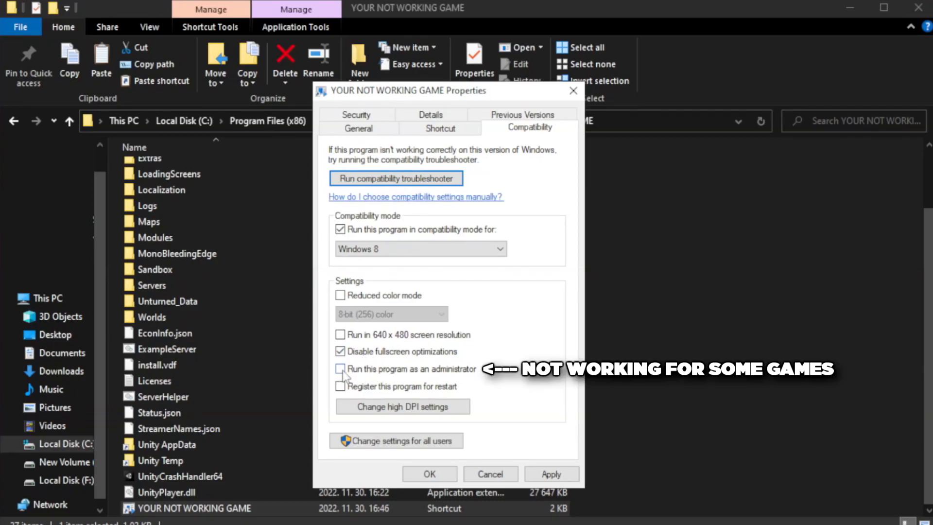
{"action": "mouse_move", "coordinate": [383, 378]}
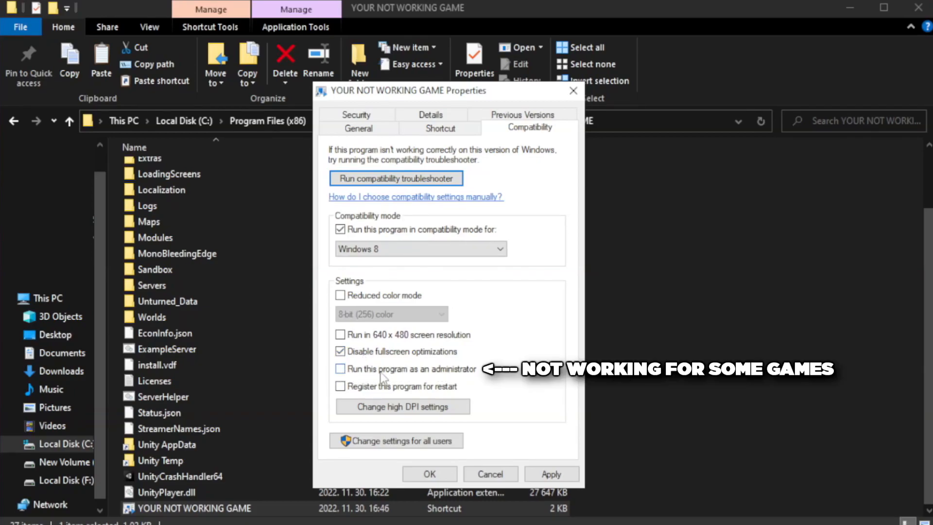
{"action": "left_click", "coordinate": [340, 369]}
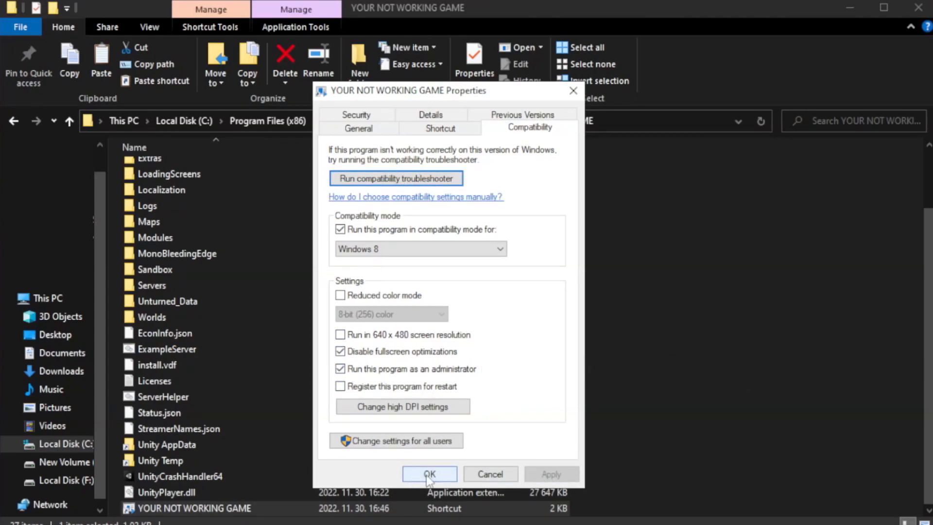
{"action": "left_click", "coordinate": [429, 474]}
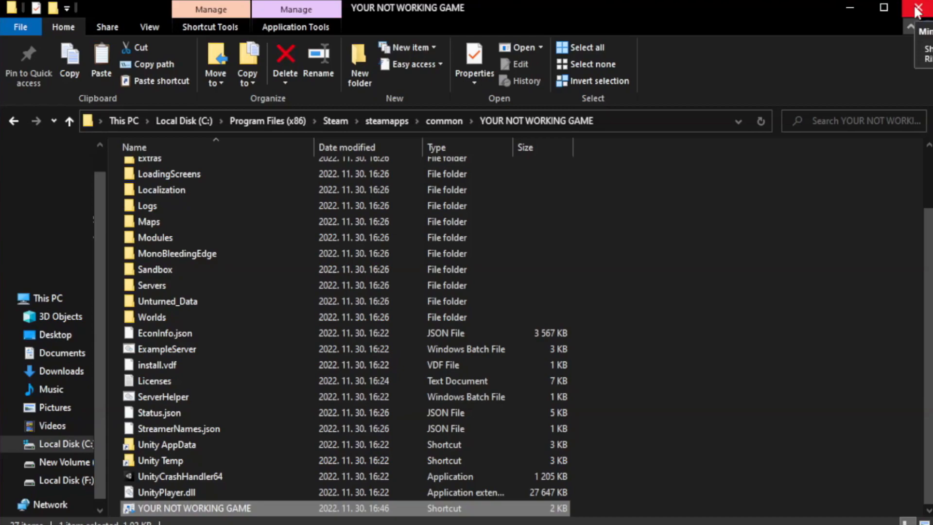
{"action": "left_click", "coordinate": [918, 8]}
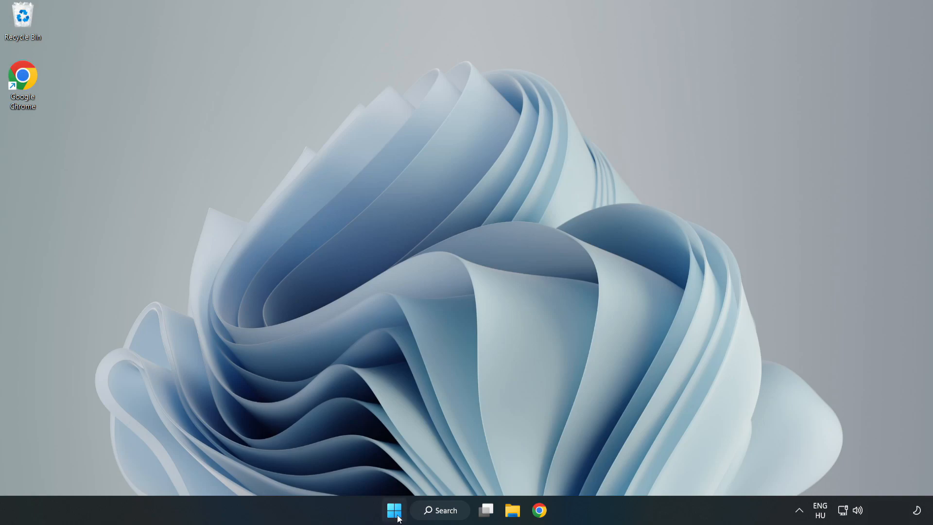
Launch Task Manager from the Start menu and show the Startup apps list
{"action": "right_click", "coordinate": [394, 510]}
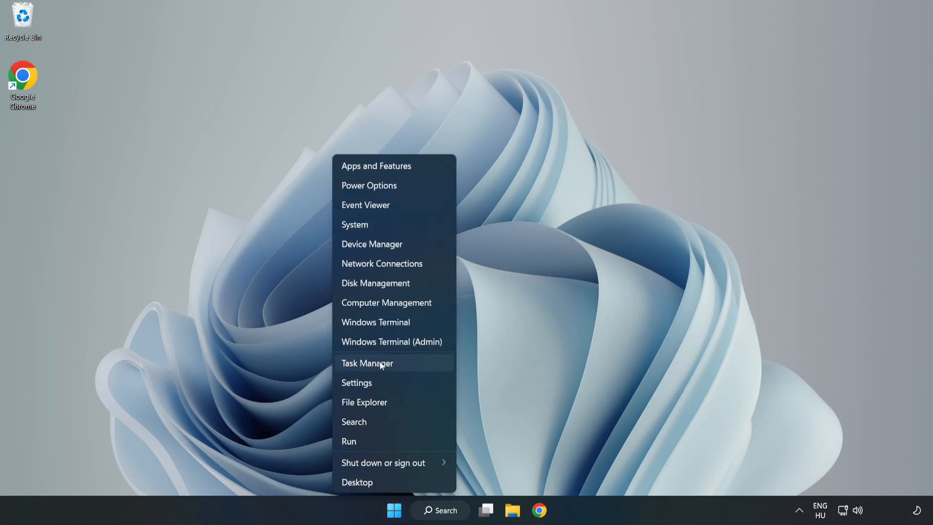
{"action": "left_click", "coordinate": [367, 363]}
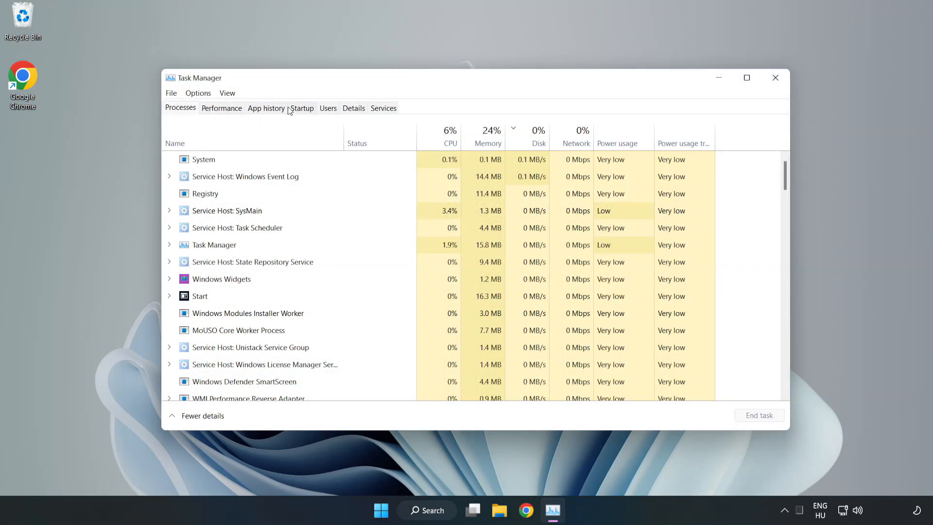
{"action": "left_click", "coordinate": [301, 108]}
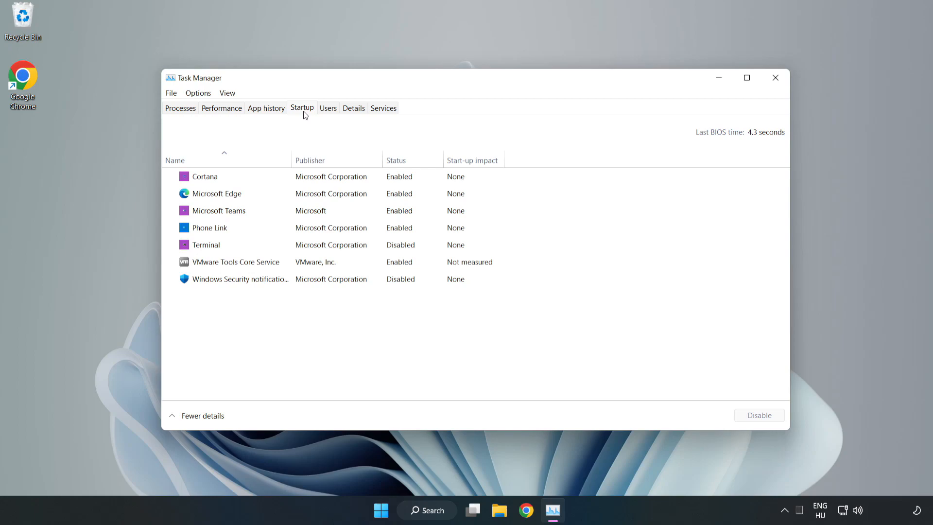
Disable Cortana, Microsoft Edge, Microsoft Teams and Phone Link at startup, then close Task Manager
{"action": "left_click", "coordinate": [205, 176]}
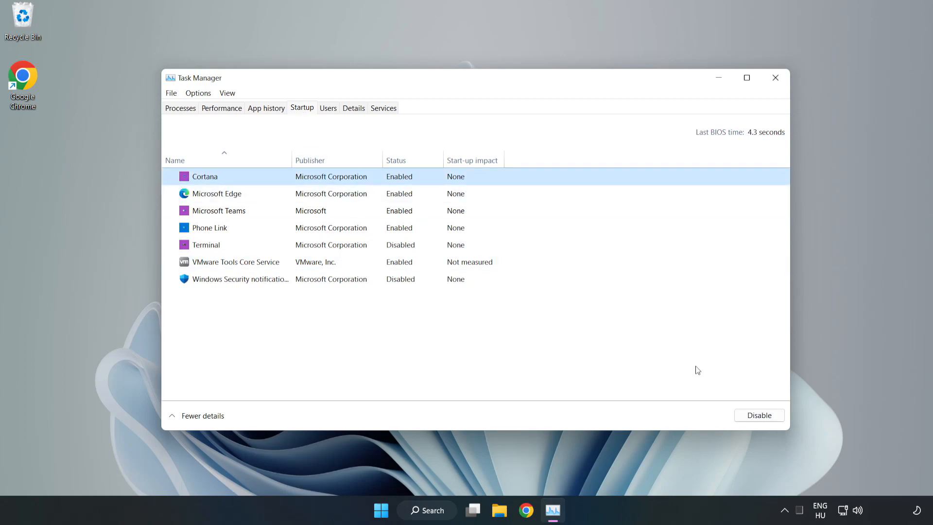
{"action": "left_click", "coordinate": [758, 415]}
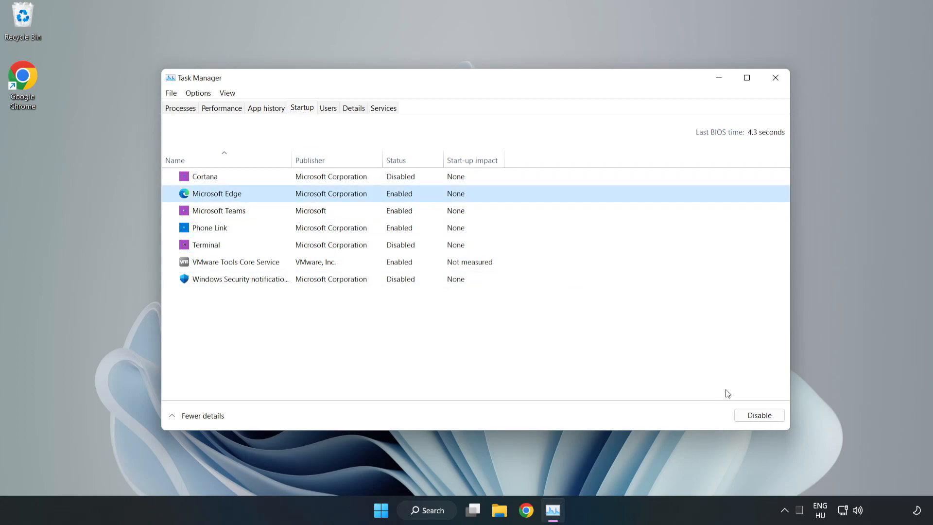
{"action": "left_click", "coordinate": [759, 415]}
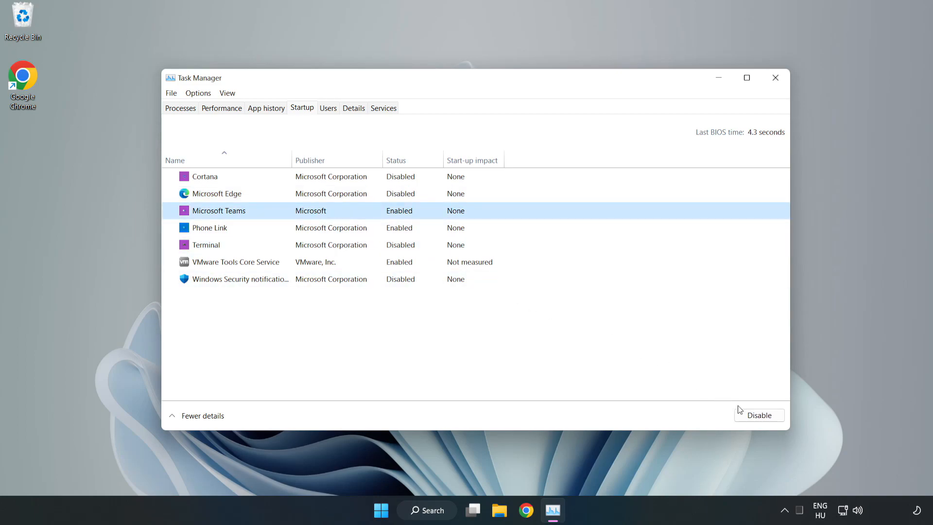
{"action": "left_click", "coordinate": [758, 415]}
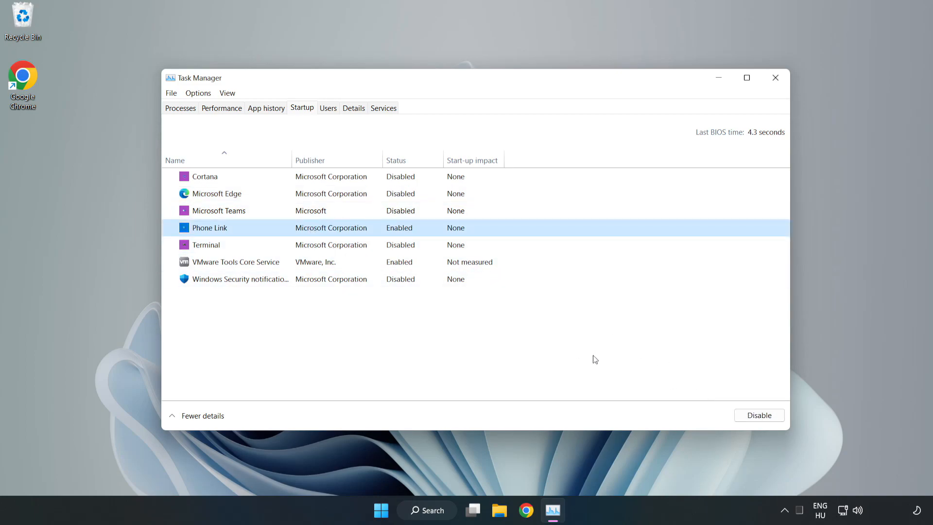
{"action": "left_click", "coordinate": [759, 415]}
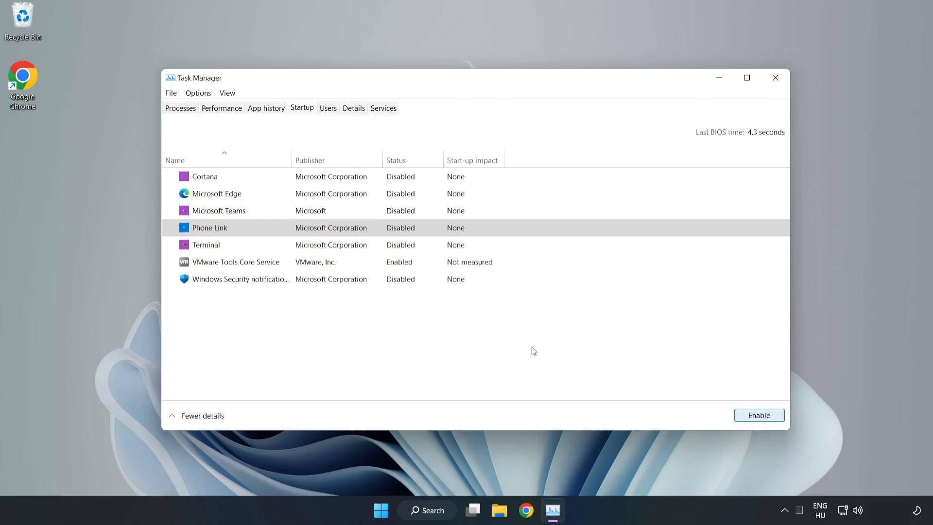
{"action": "mouse_move", "coordinate": [773, 89]}
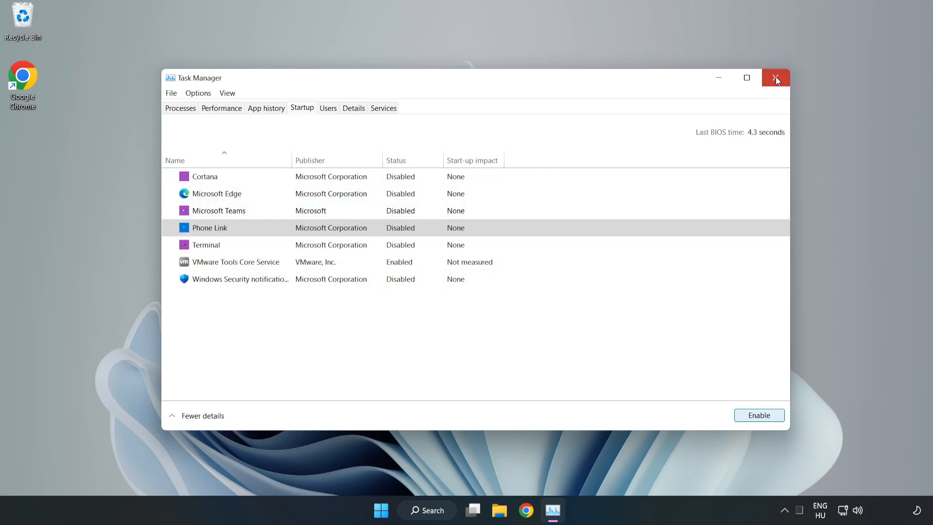
{"action": "left_click", "coordinate": [775, 78]}
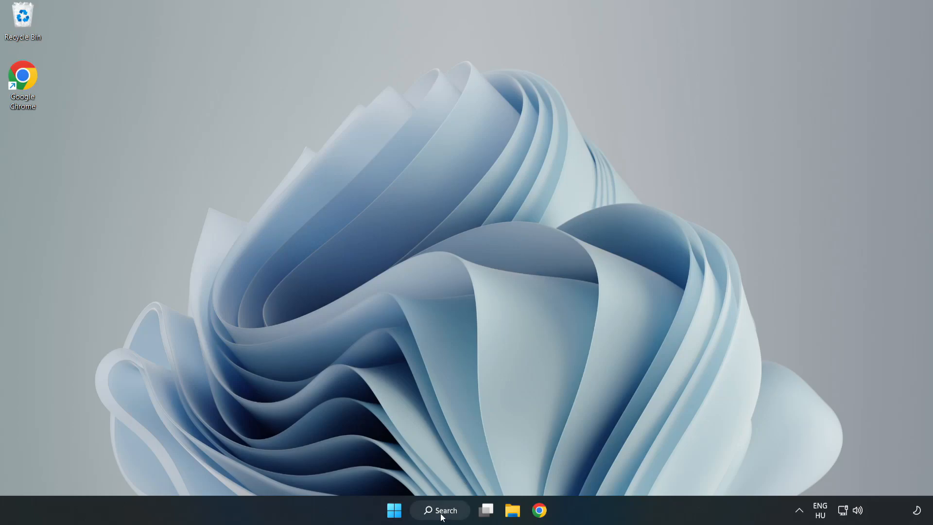
Find Windows Security via search and go to Virus & threat protection
{"action": "left_click", "coordinate": [439, 510]}
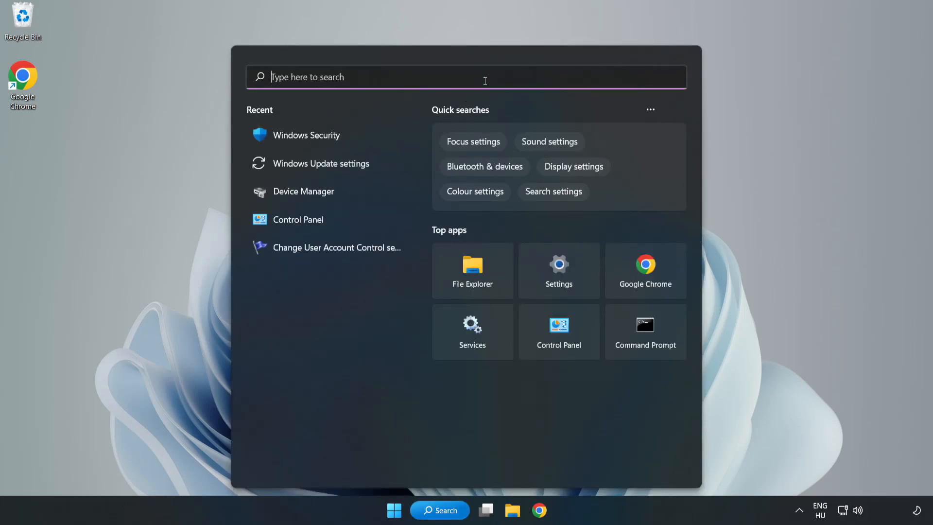
{"action": "type", "text": "se"}
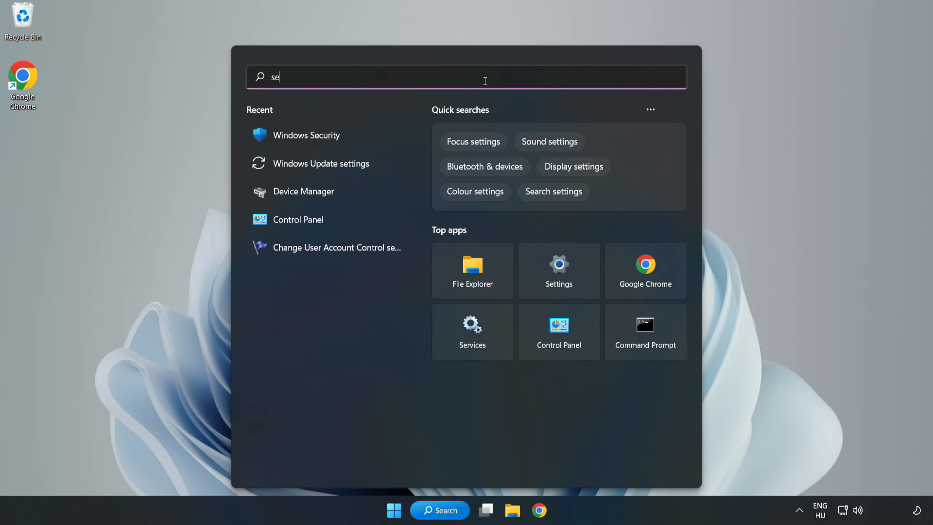
{"action": "type", "text": "curity"}
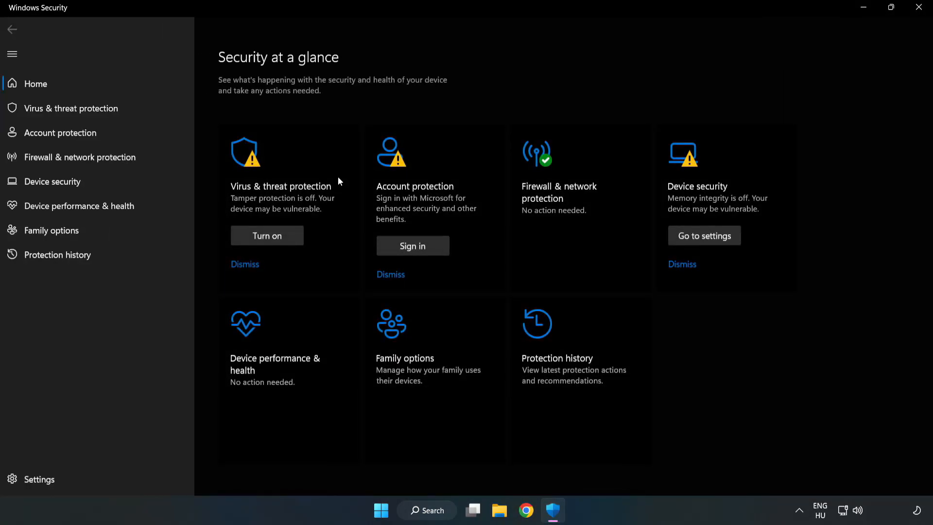
{"action": "mouse_move", "coordinate": [179, 125]}
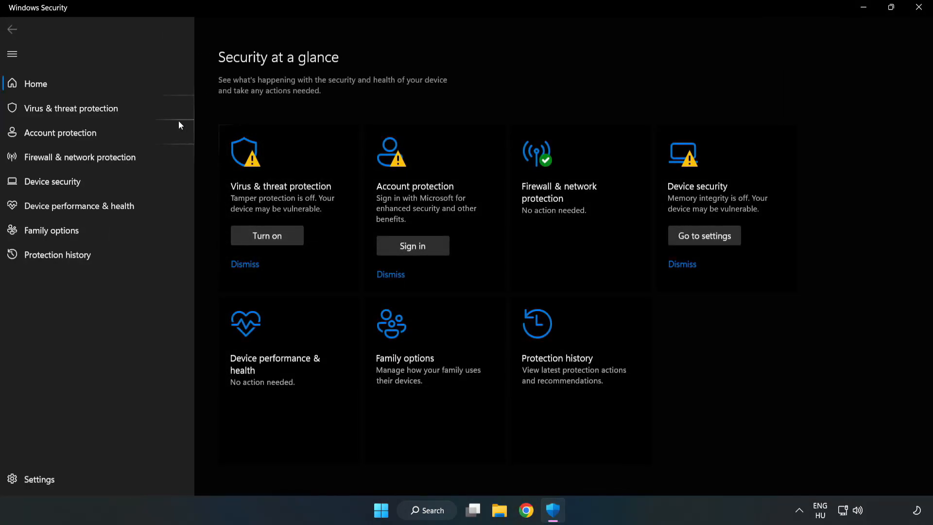
{"action": "mouse_move", "coordinate": [70, 108]}
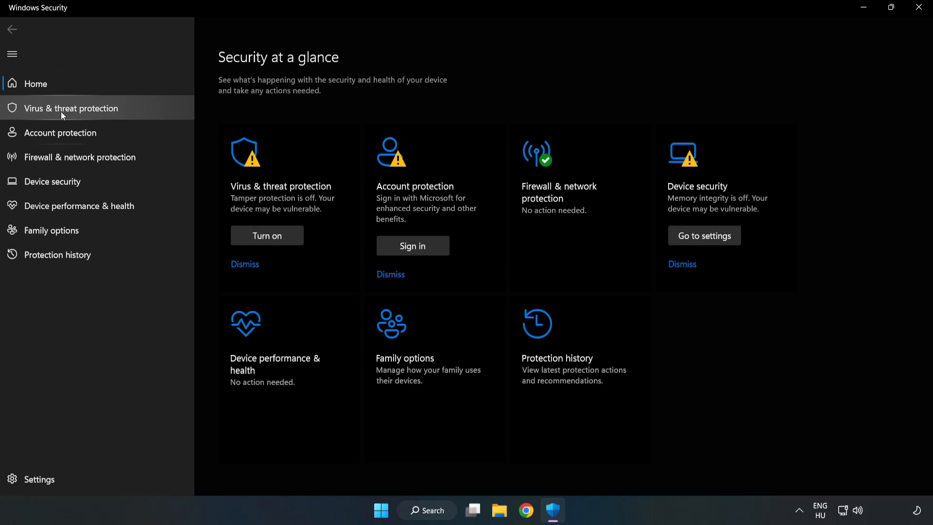
{"action": "left_click", "coordinate": [70, 107]}
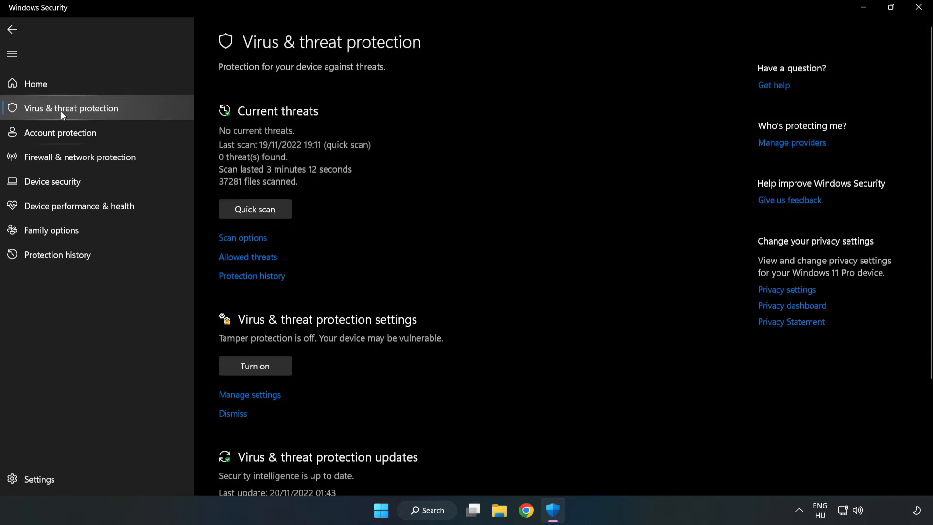
{"action": "mouse_move", "coordinate": [414, 148]}
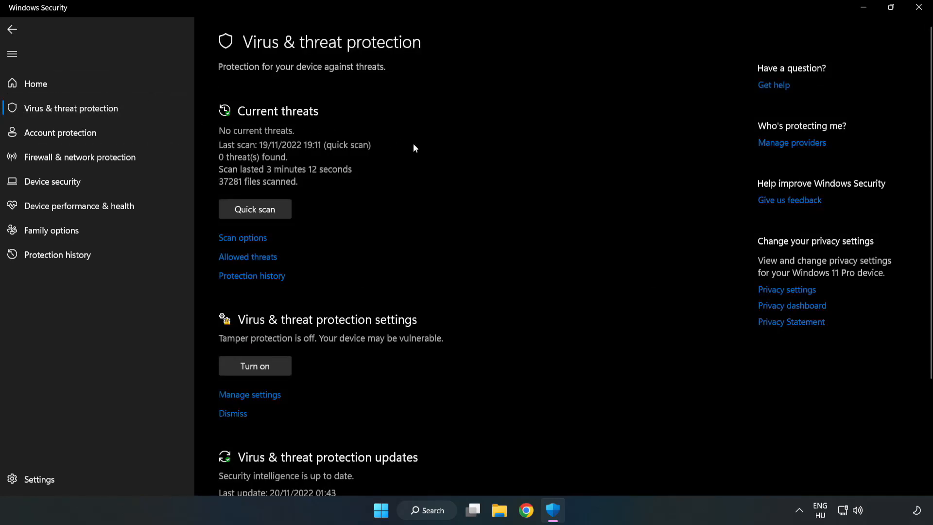
Reach Defender's Add or remove exclusions page through Manage settings
{"action": "scroll", "scroll_direction": "down", "scroll_amount": 3}
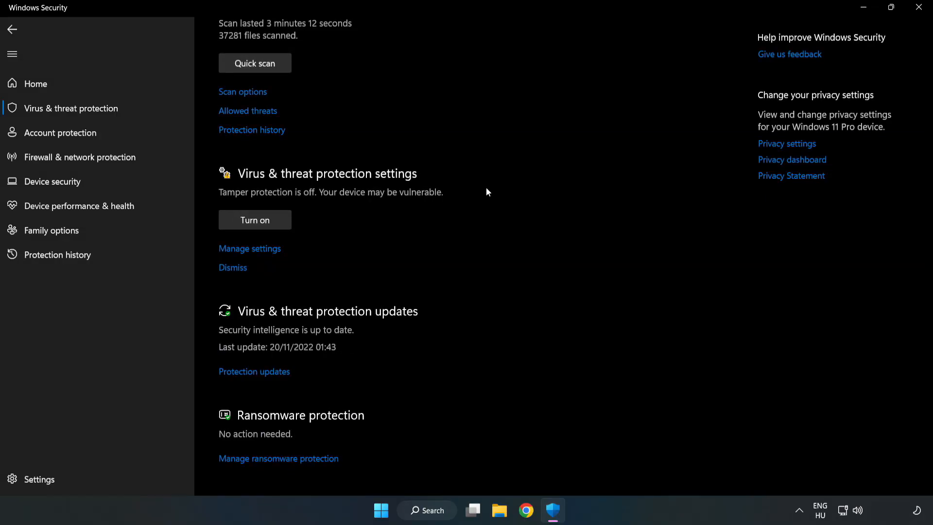
{"action": "mouse_move", "coordinate": [250, 248]}
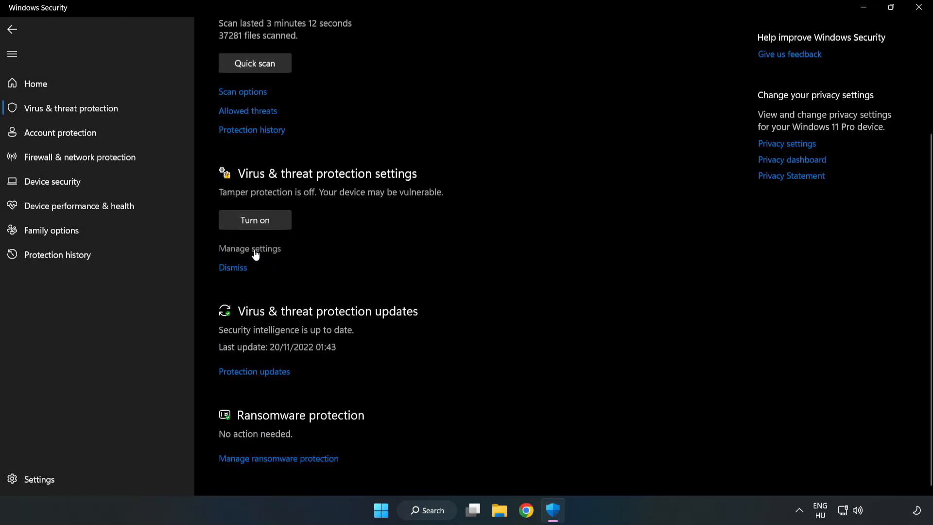
{"action": "left_click", "coordinate": [250, 248]}
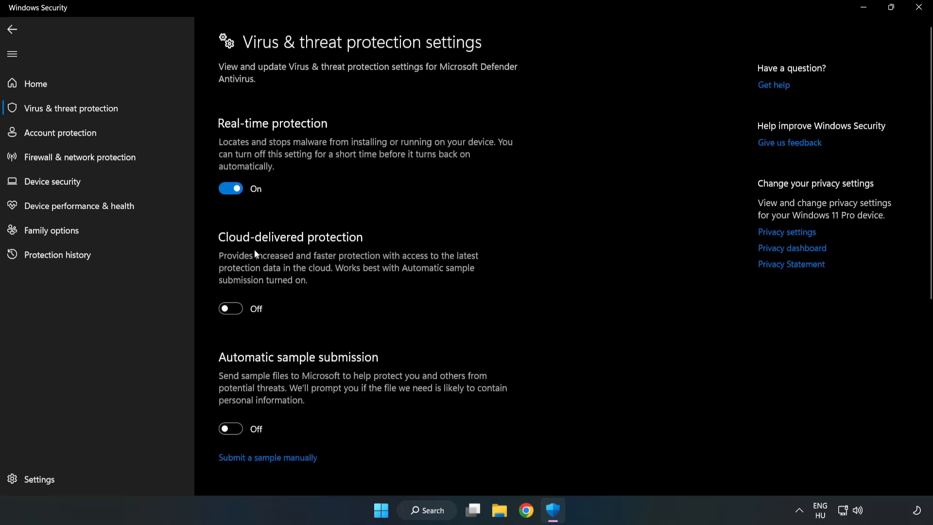
{"action": "scroll", "scroll_direction": "down", "scroll_amount": 3}
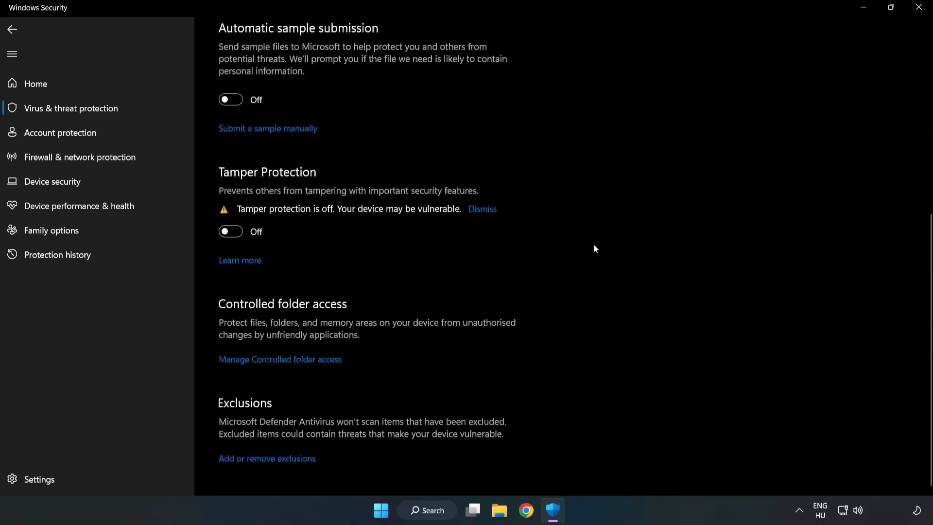
{"action": "mouse_move", "coordinate": [292, 465]}
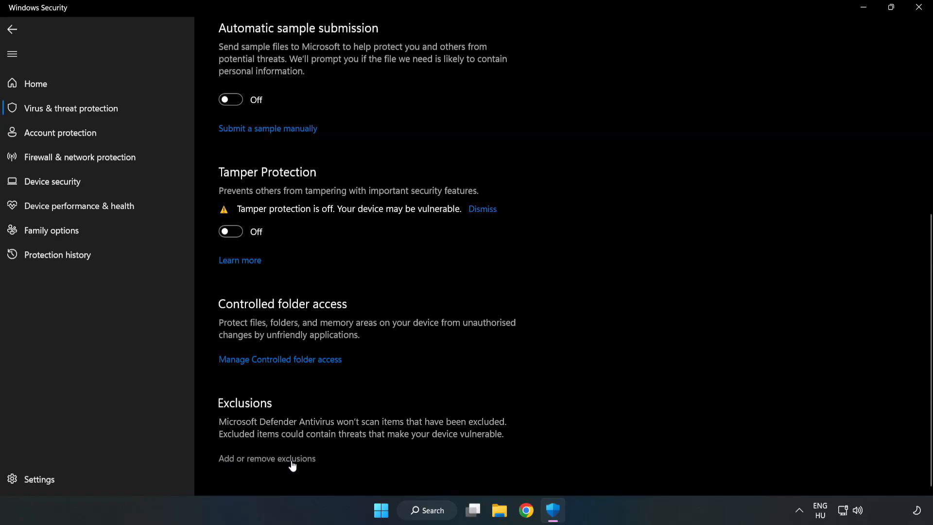
{"action": "mouse_move", "coordinate": [275, 461]}
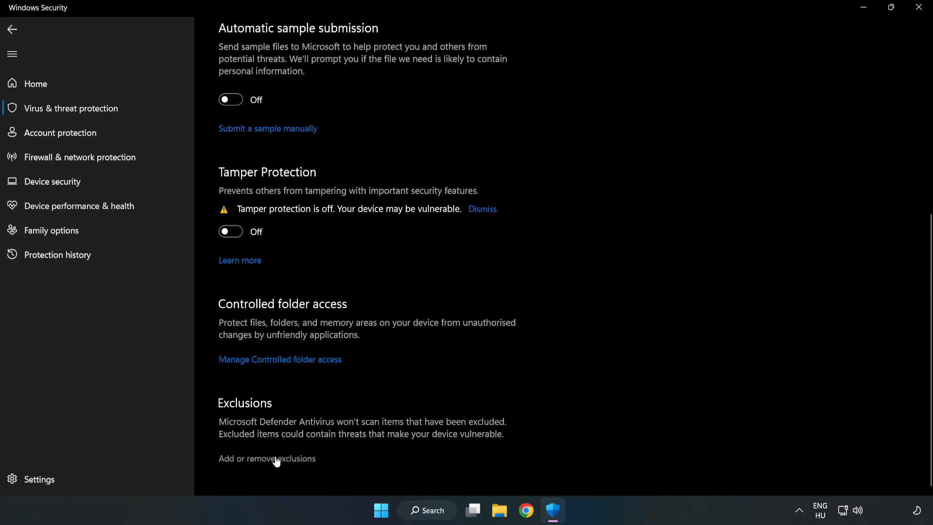
{"action": "left_click", "coordinate": [266, 457]}
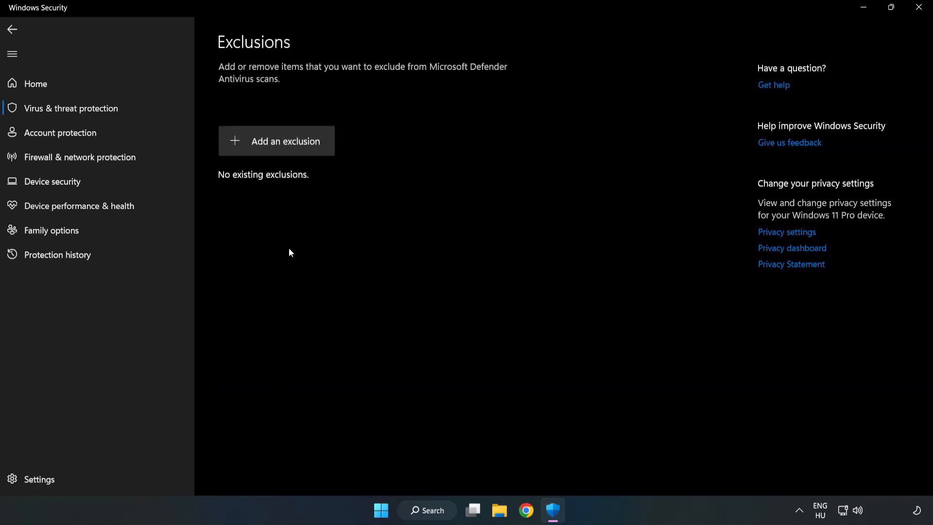
{"action": "mouse_move", "coordinate": [285, 148]}
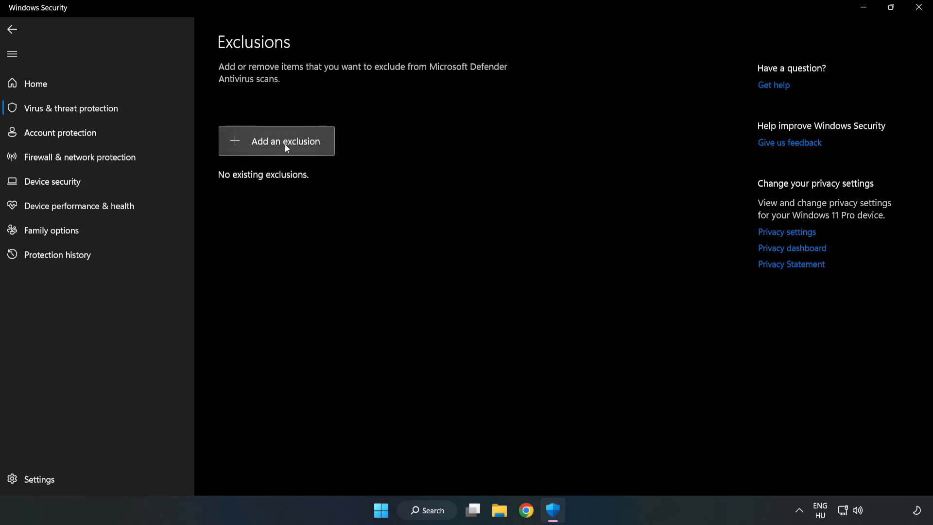
Add a File exclusion for the NOT WORKING APP shortcut under C:\Program Files (x86)\NOT WORKING APP
{"action": "left_click", "coordinate": [277, 141]}
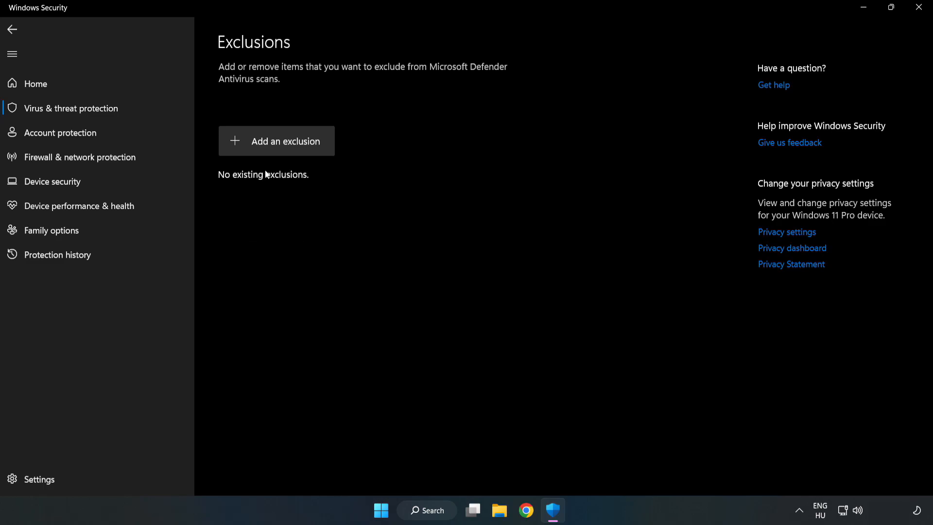
{"action": "left_click", "coordinate": [276, 140]}
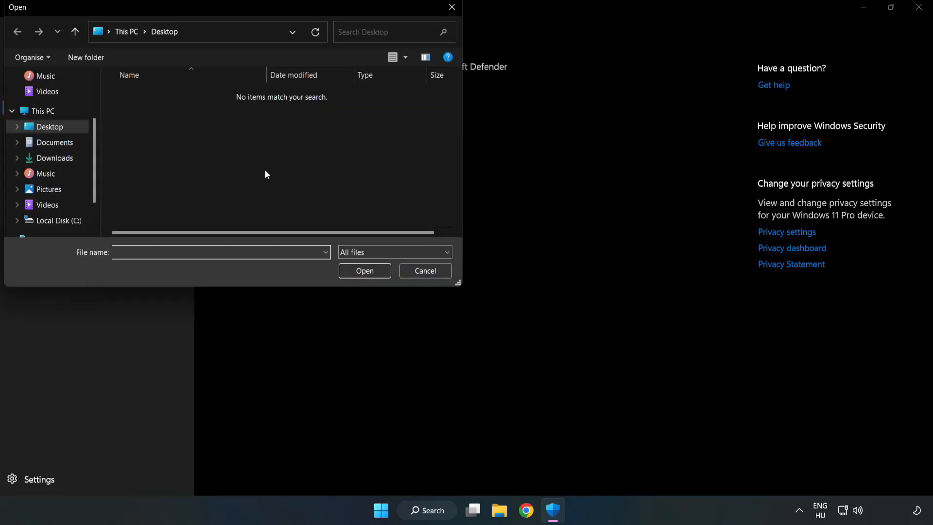
{"action": "mouse_move", "coordinate": [250, 16]}
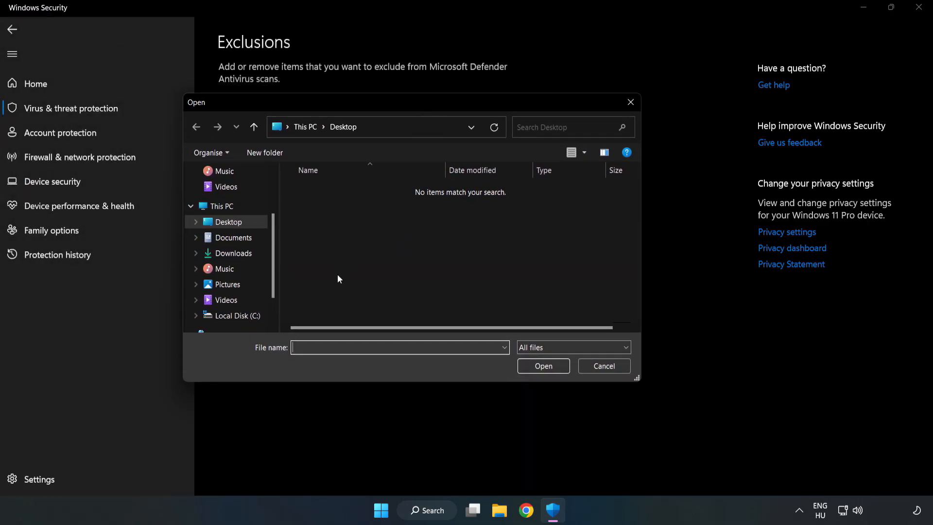
{"action": "left_click", "coordinate": [235, 315]}
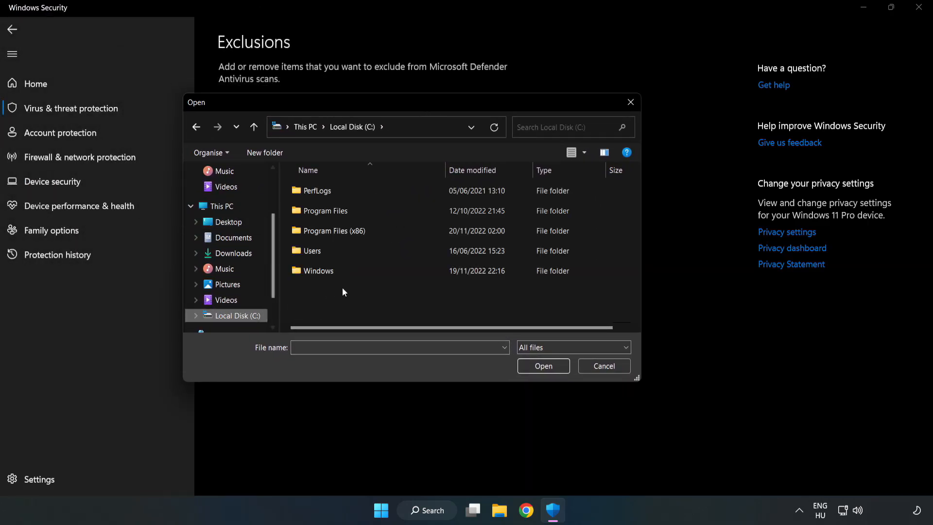
{"action": "double_click", "coordinate": [332, 232]}
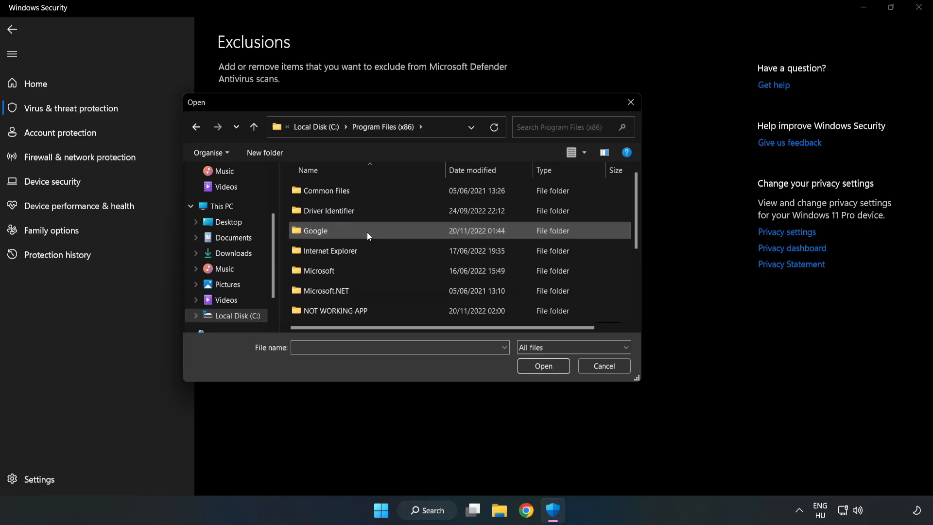
{"action": "double_click", "coordinate": [334, 311]}
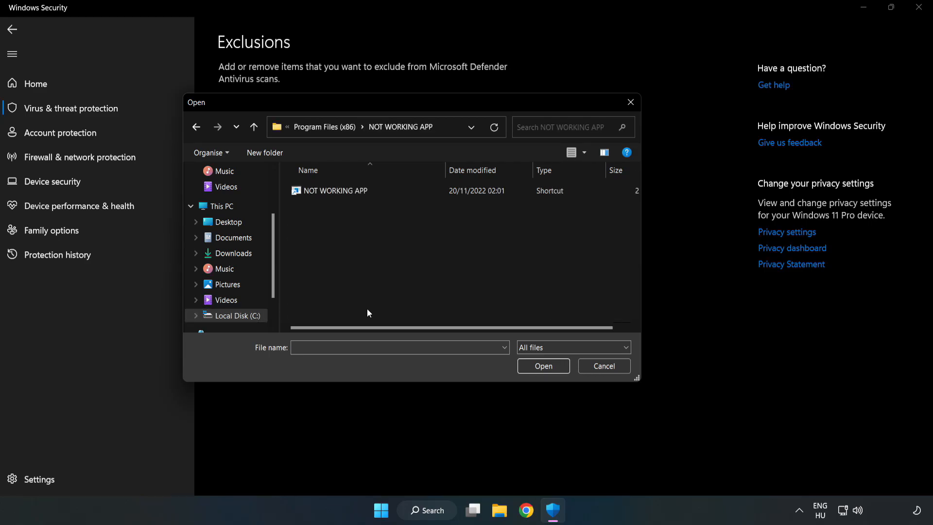
{"action": "left_click", "coordinate": [335, 191]}
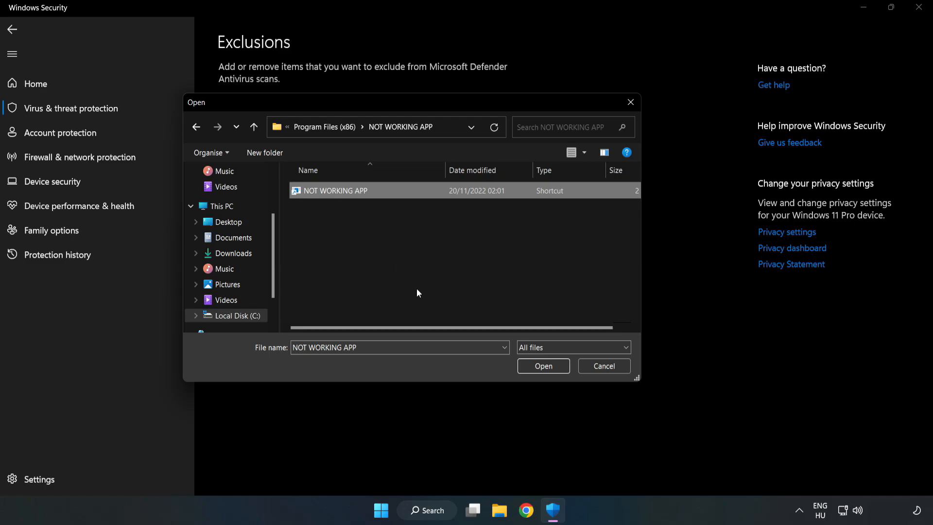
{"action": "mouse_move", "coordinate": [542, 367]}
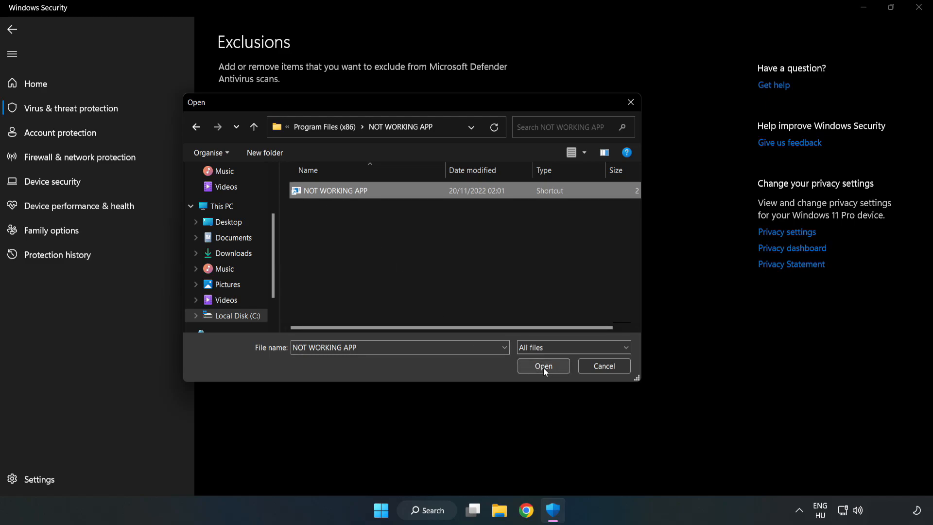
{"action": "left_click", "coordinate": [543, 365]}
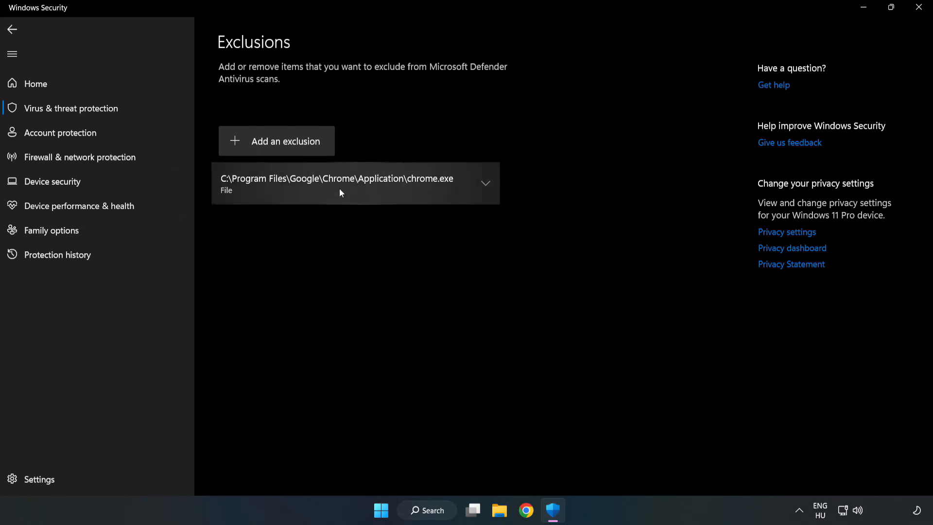
{"action": "mouse_move", "coordinate": [583, 241]}
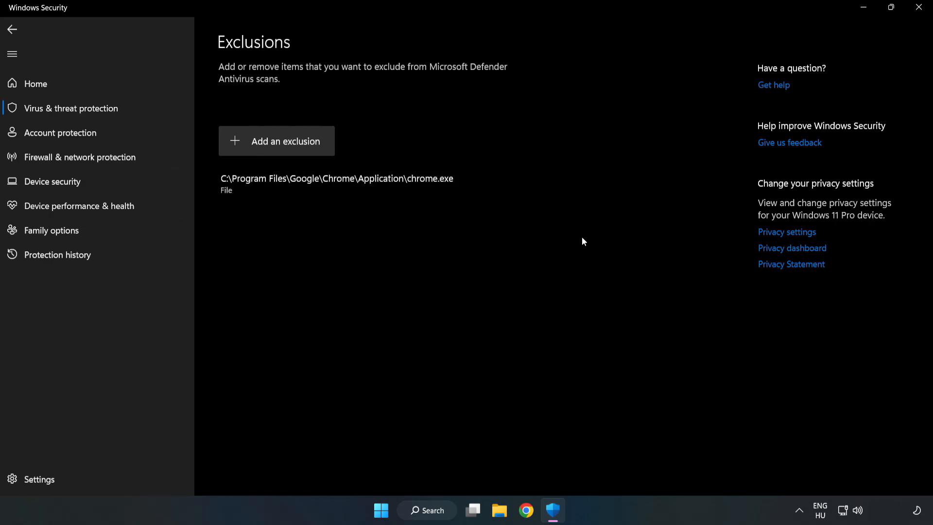
{"action": "mouse_move", "coordinate": [918, 8]}
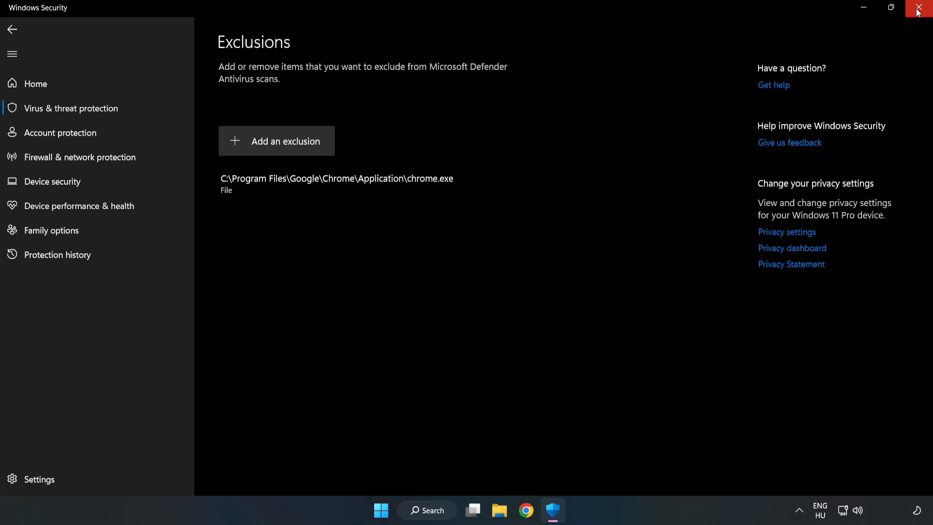
{"action": "mouse_move", "coordinate": [918, 9]}
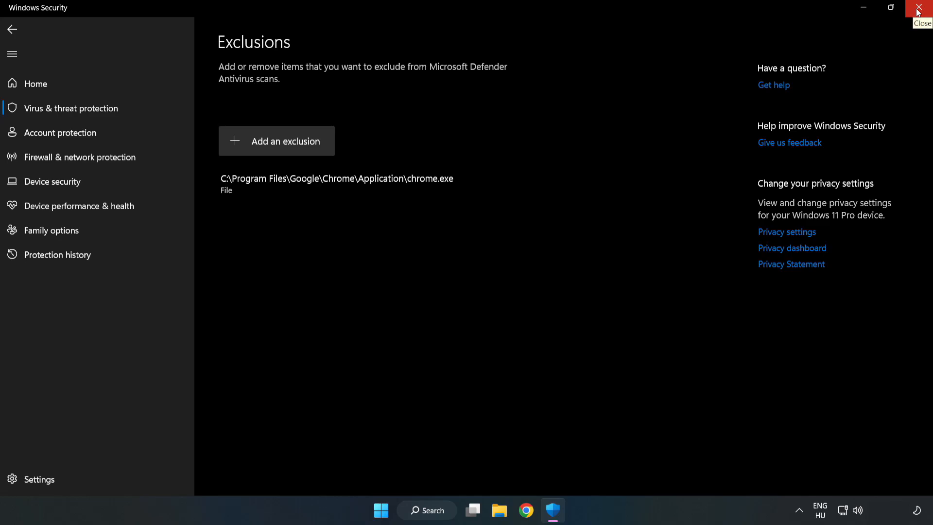
Close Windows Security and bring up the Start menu's power options with Restart
{"action": "left_click", "coordinate": [918, 7]}
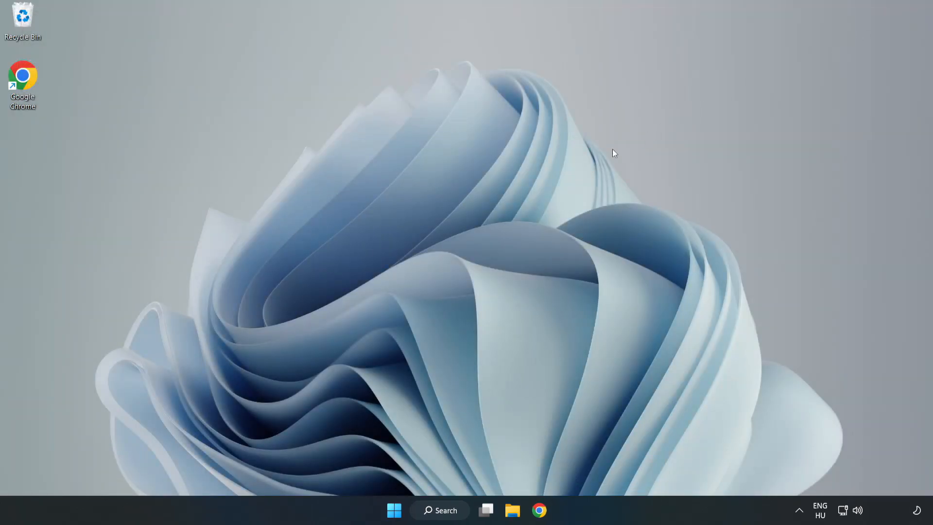
{"action": "mouse_move", "coordinate": [475, 262]}
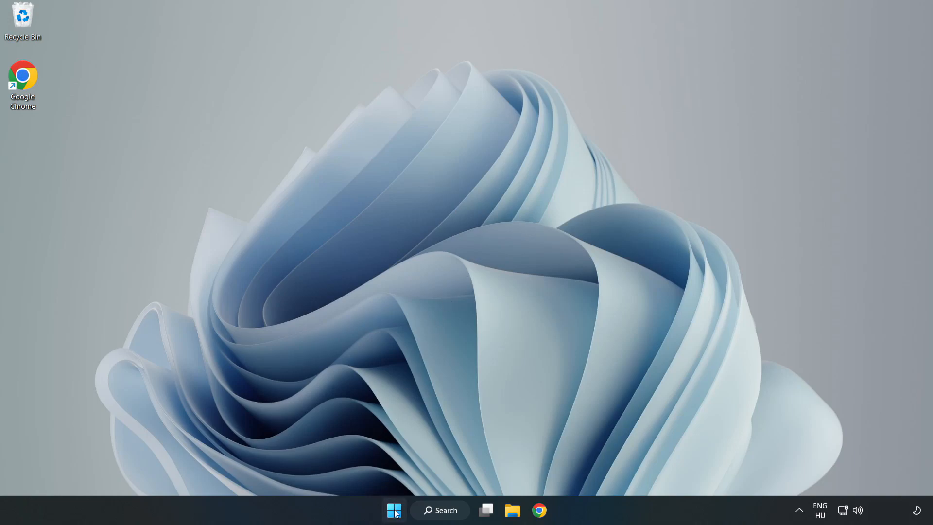
{"action": "left_click", "coordinate": [394, 510]}
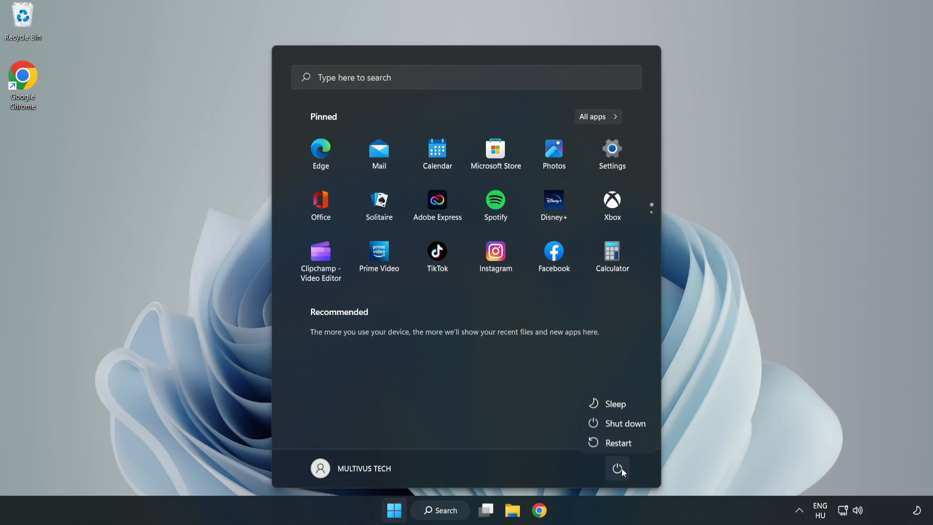
{"action": "mouse_move", "coordinate": [619, 443]}
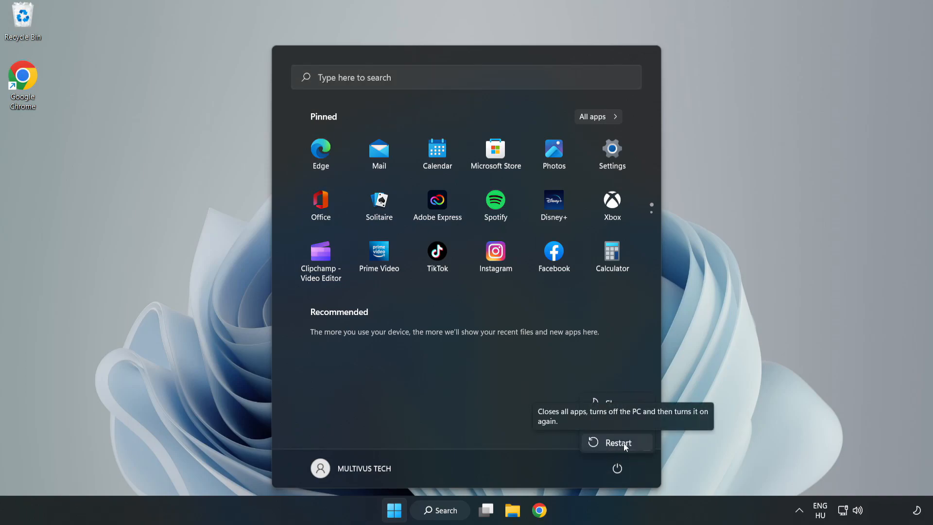